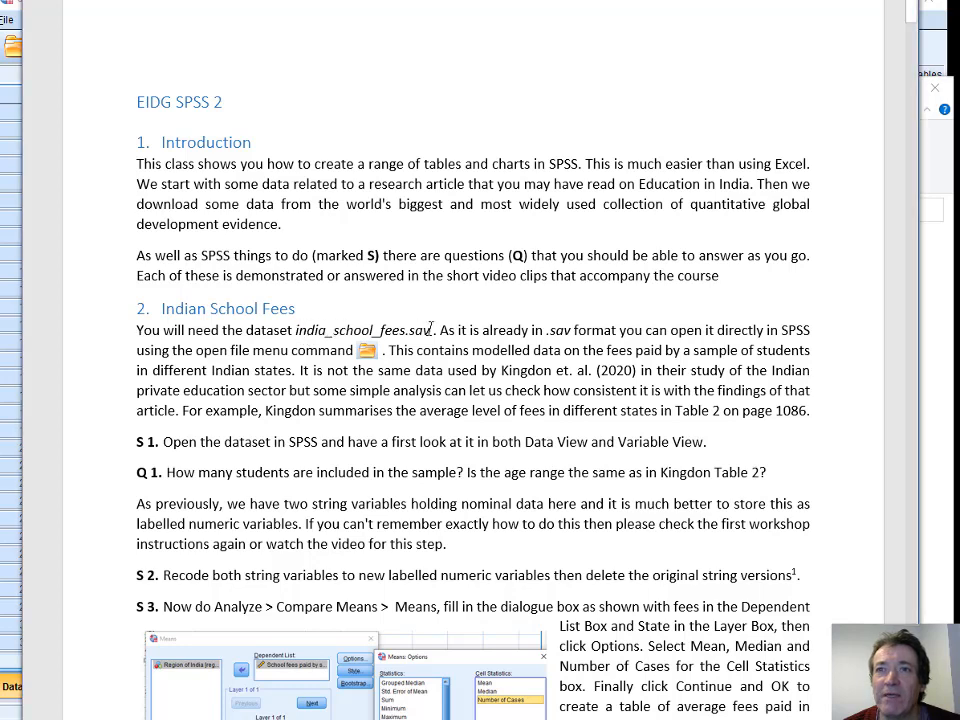
{"action": "mouse_move", "coordinate": [644, 476]}
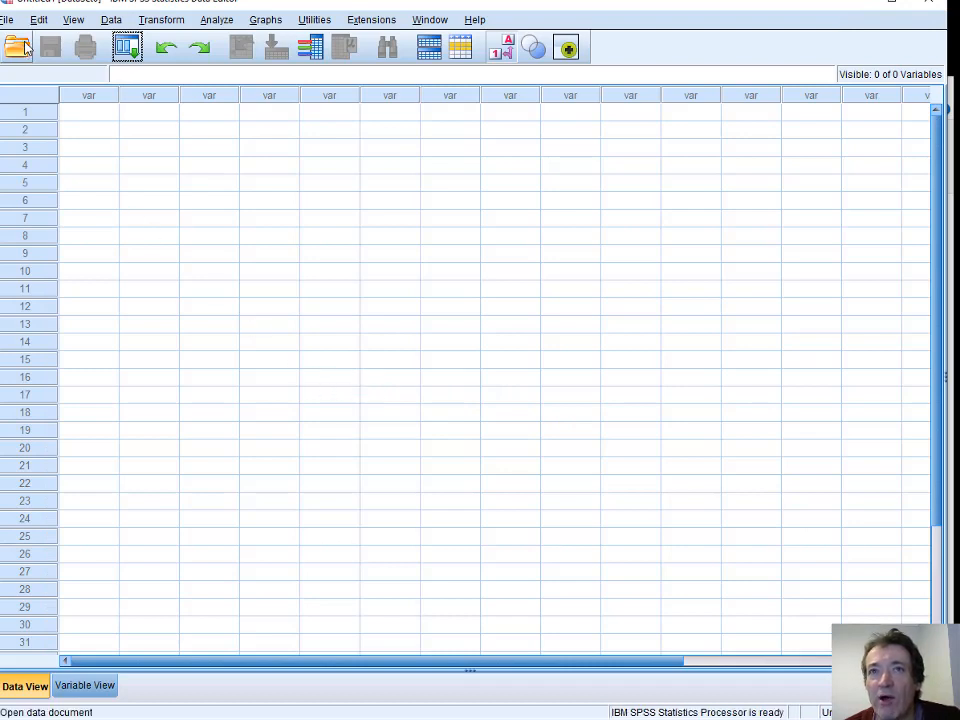
{"action": "mouse_move", "coordinate": [282, 130]}
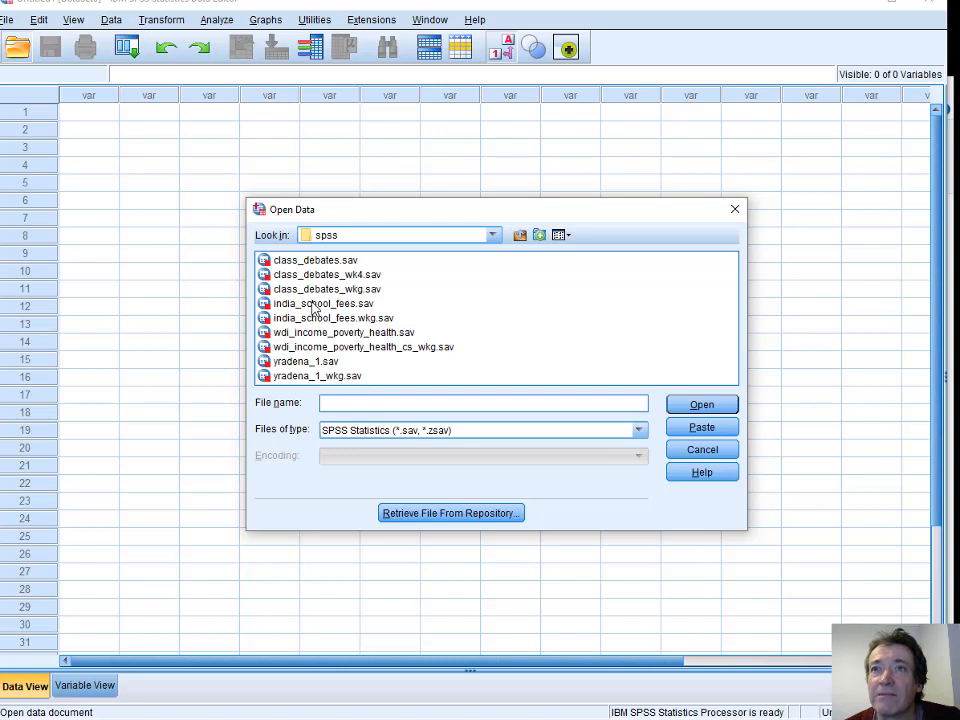
Load india_school_fees.sav from the Open Data dialog
{"action": "left_click", "coordinate": [322, 304]}
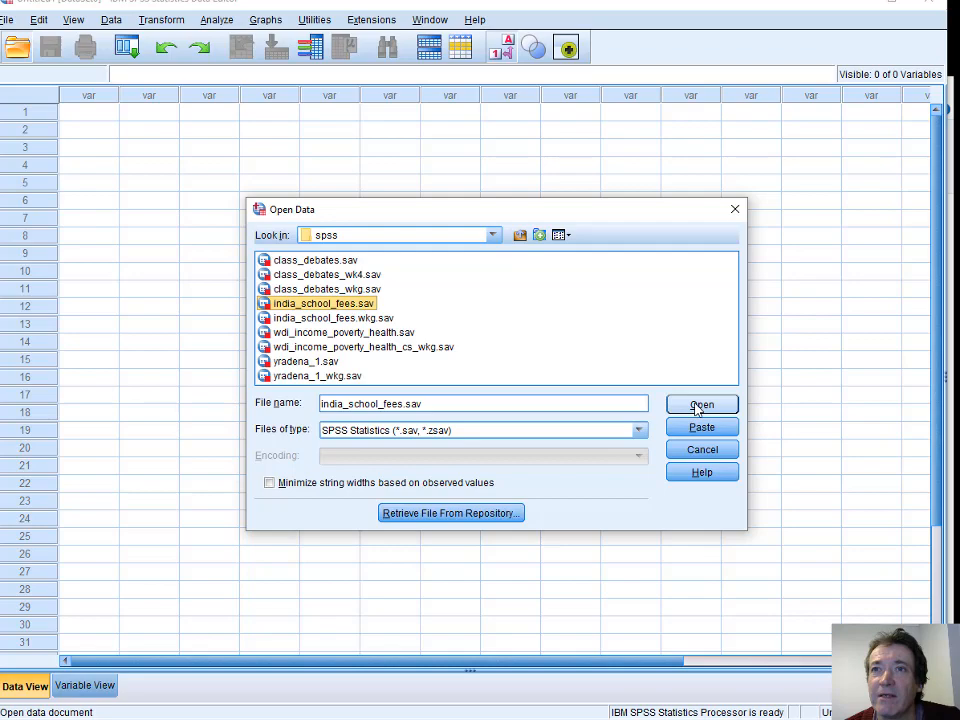
{"action": "left_click", "coordinate": [700, 404]}
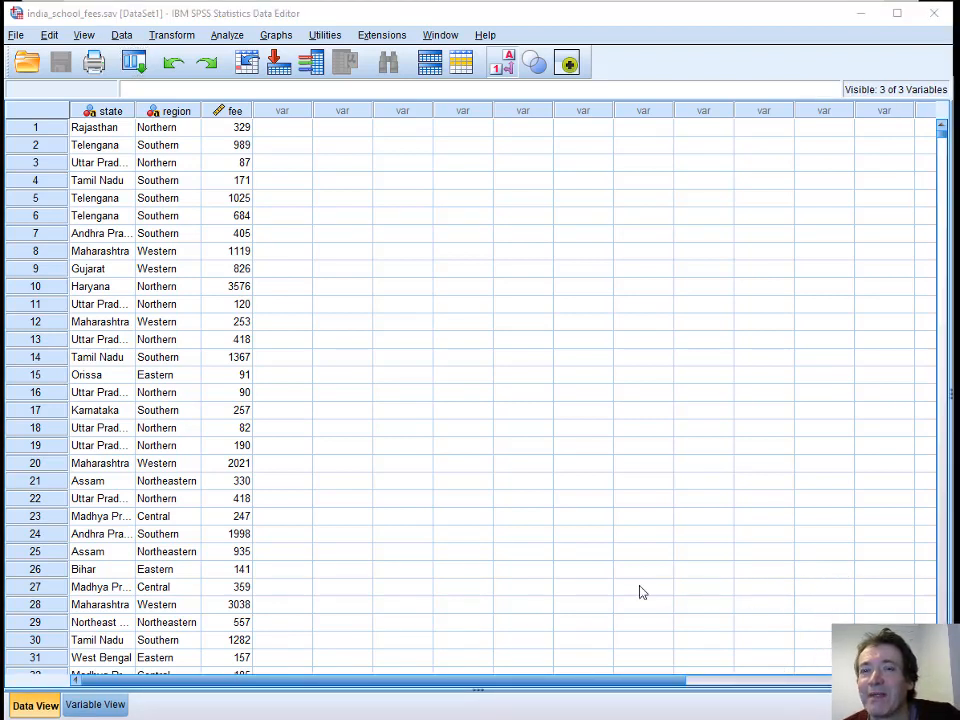
{"action": "mouse_move", "coordinate": [150, 162]}
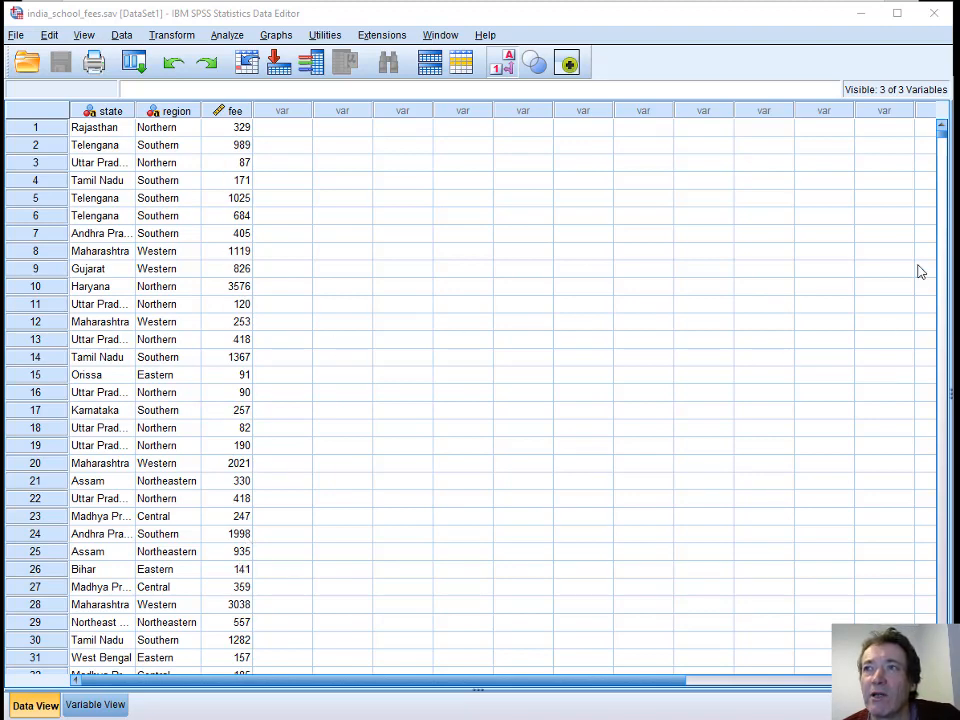
{"action": "scroll", "scroll_direction": "down", "scroll_amount": 3}
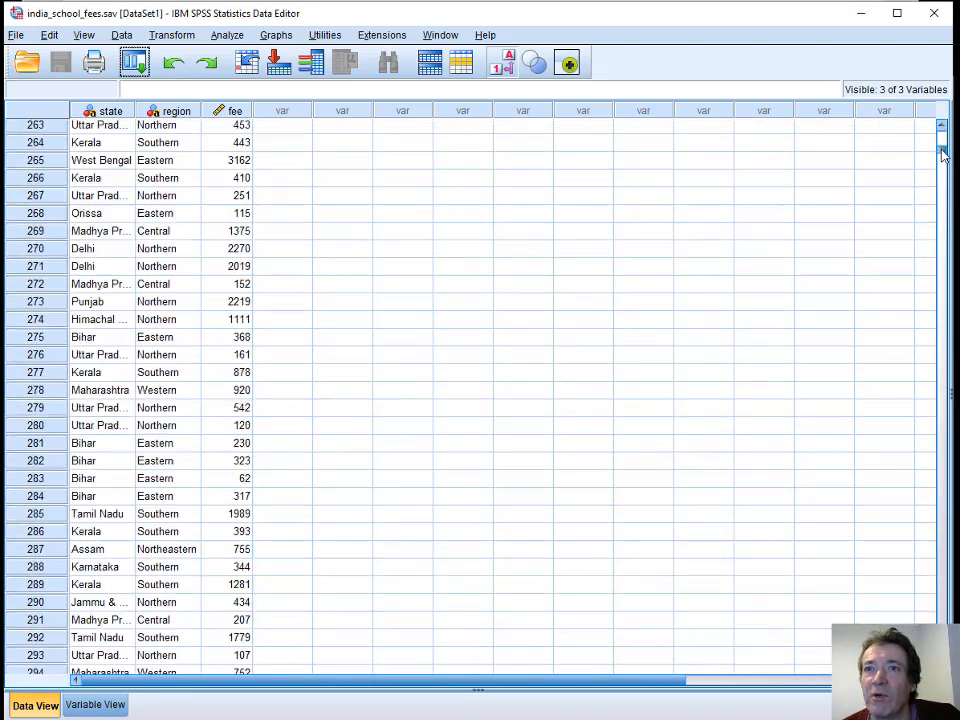
{"action": "scroll", "scroll_direction": "down", "scroll_amount": 3}
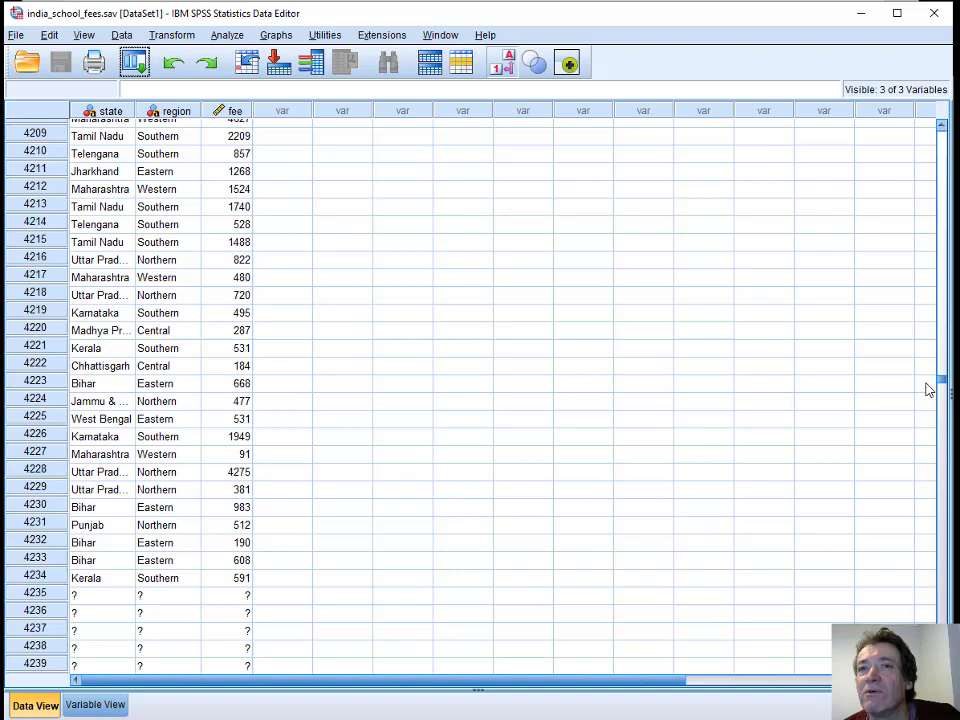
{"action": "scroll", "scroll_direction": "down", "scroll_amount": 3}
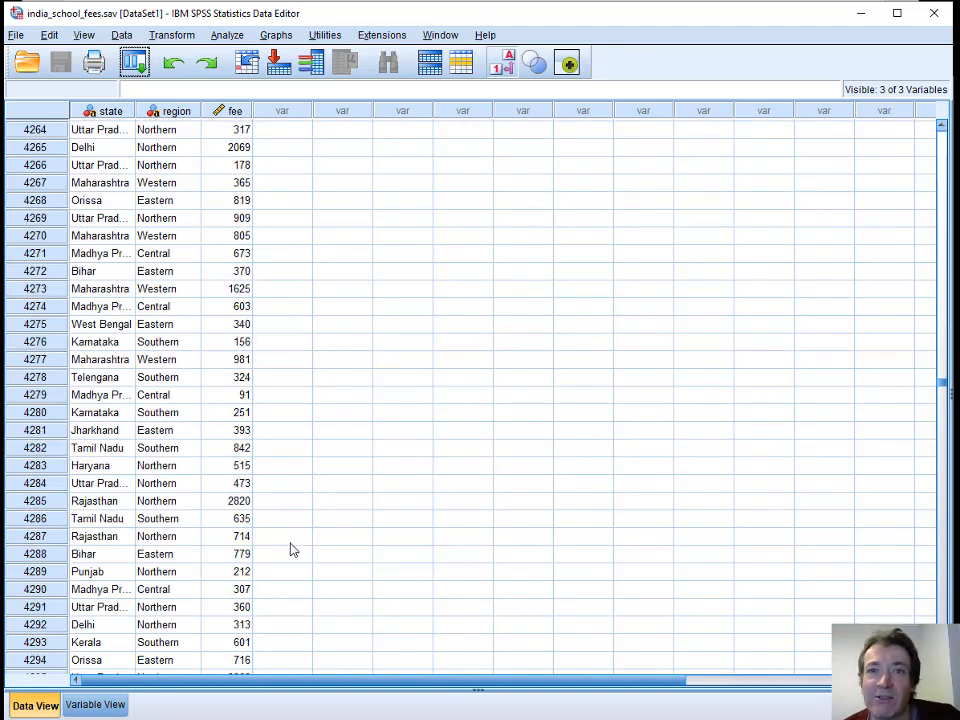
{"action": "mouse_move", "coordinate": [240, 482]}
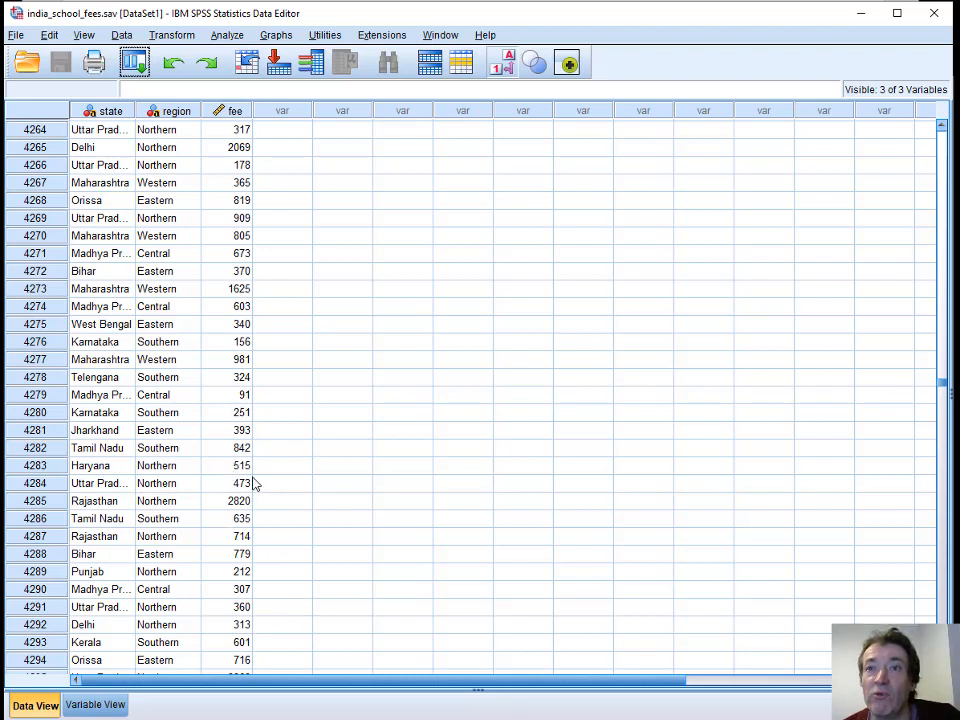
{"action": "mouse_move", "coordinate": [236, 470]}
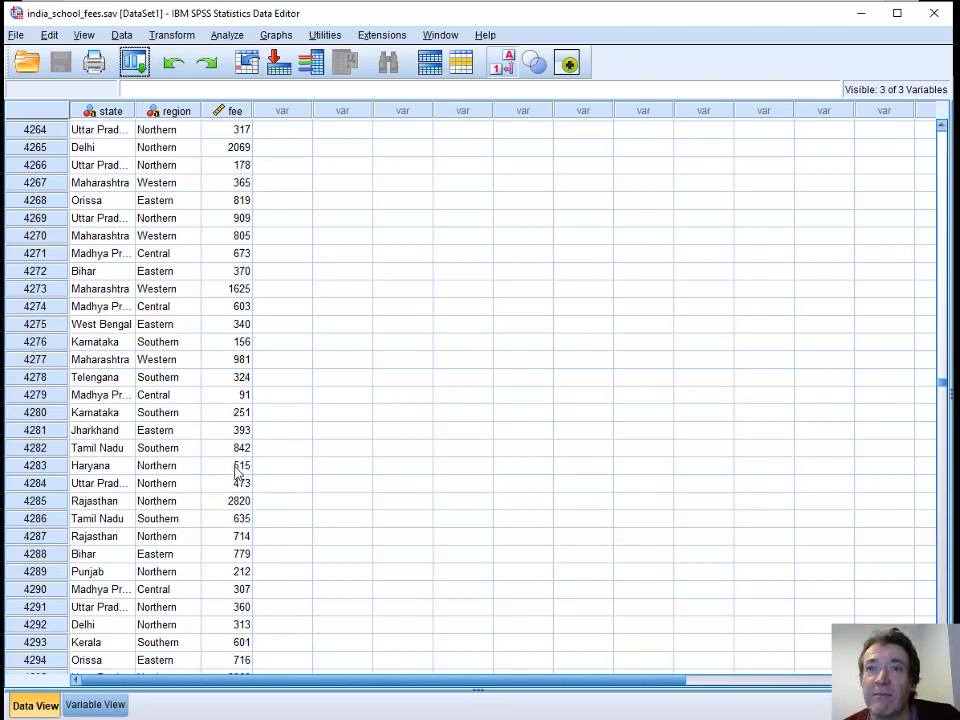
{"action": "left_click", "coordinate": [240, 500]}
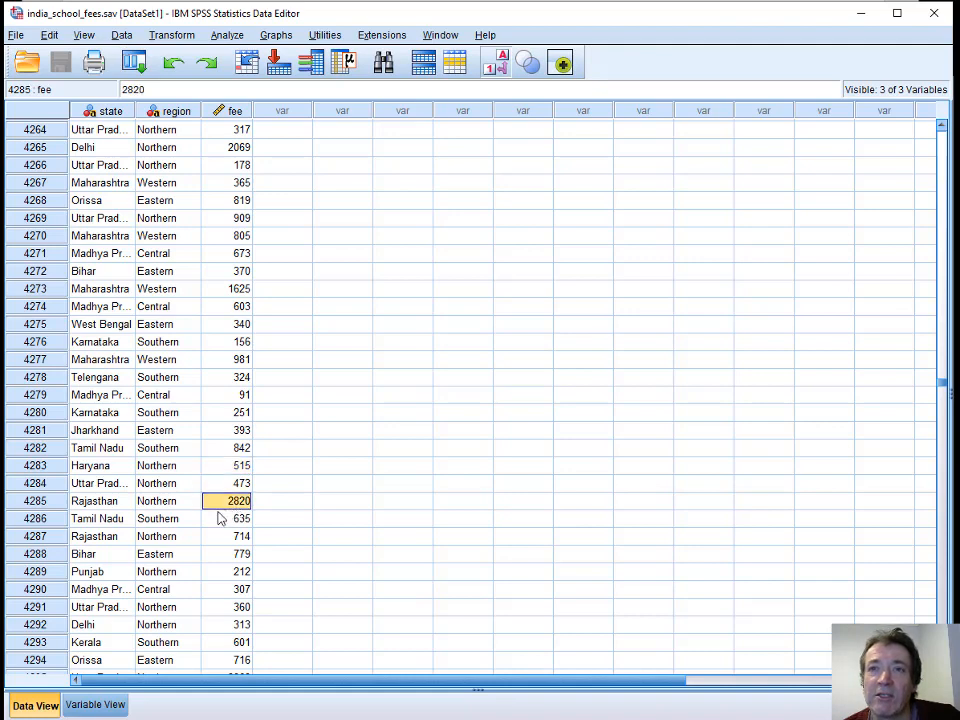
{"action": "mouse_move", "coordinate": [868, 476]}
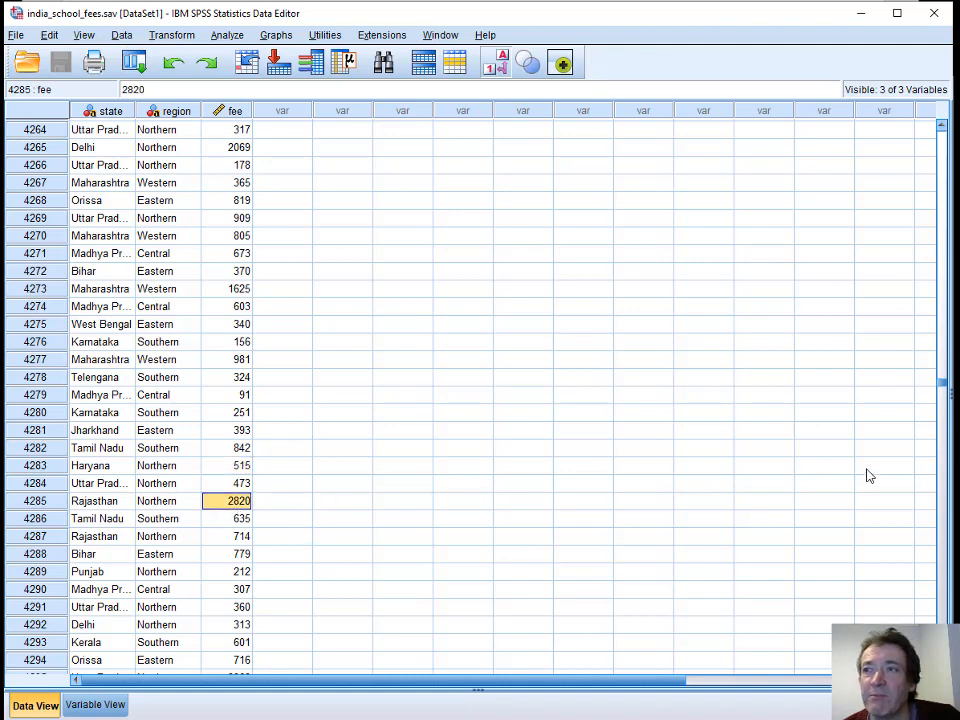
Review the state, region and fee definitions in Variable View, including the full fee label
{"action": "left_click", "coordinate": [96, 704]}
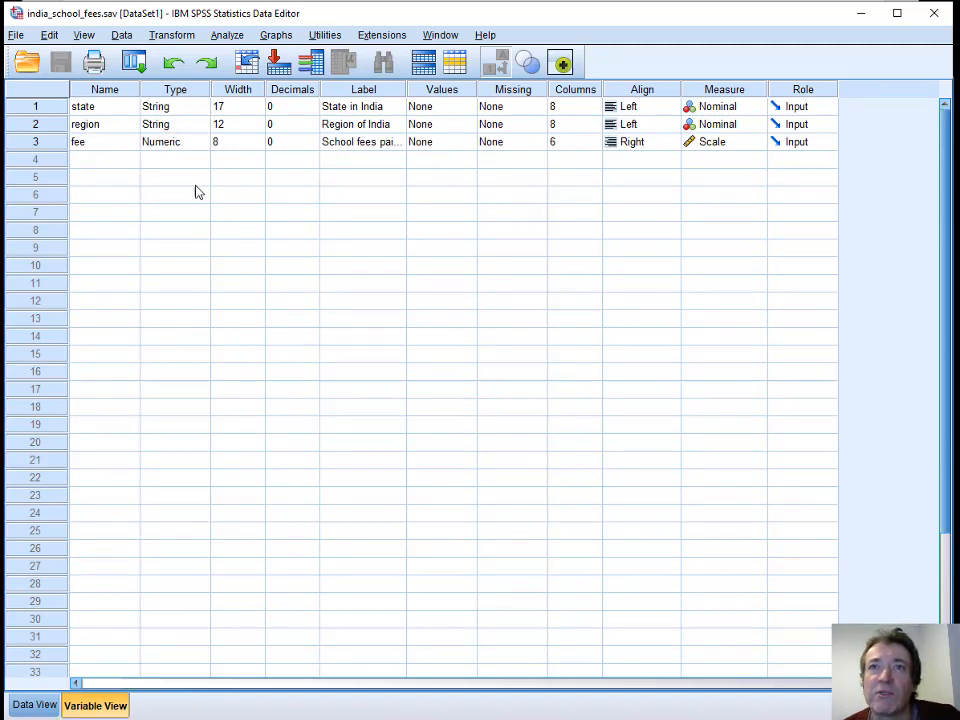
{"action": "mouse_move", "coordinate": [170, 154]}
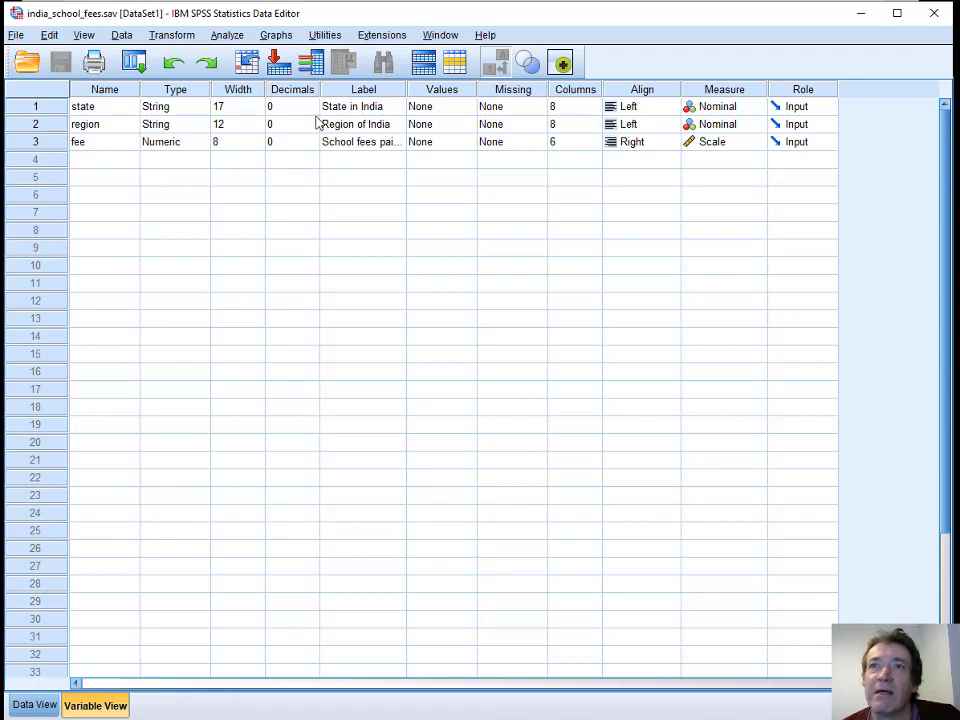
{"action": "left_click", "coordinate": [358, 106]}
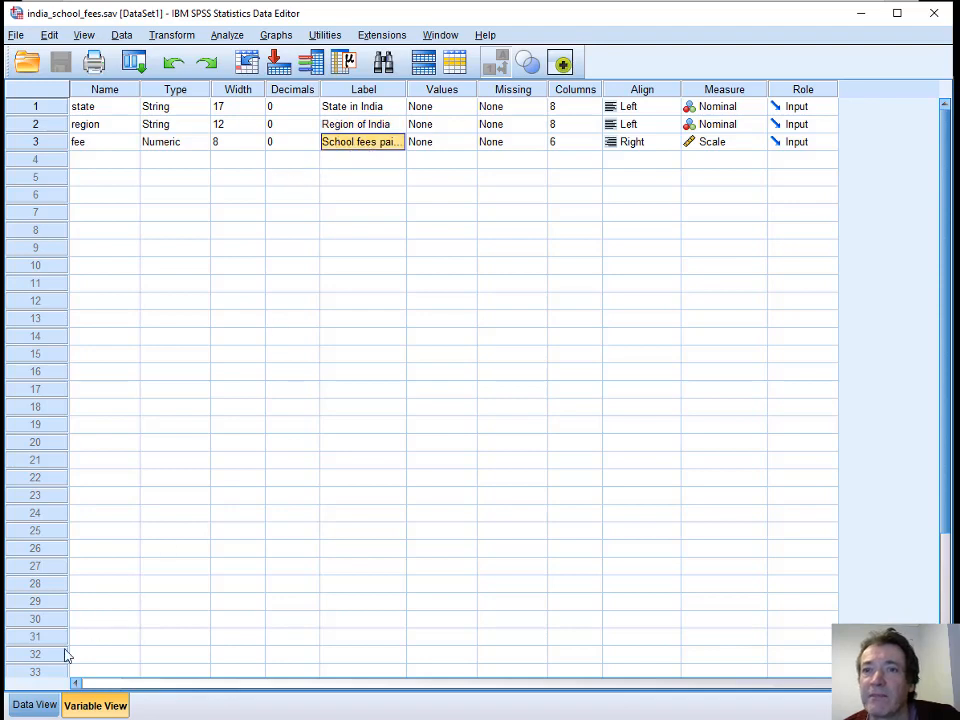
{"action": "left_click", "coordinate": [34, 704]}
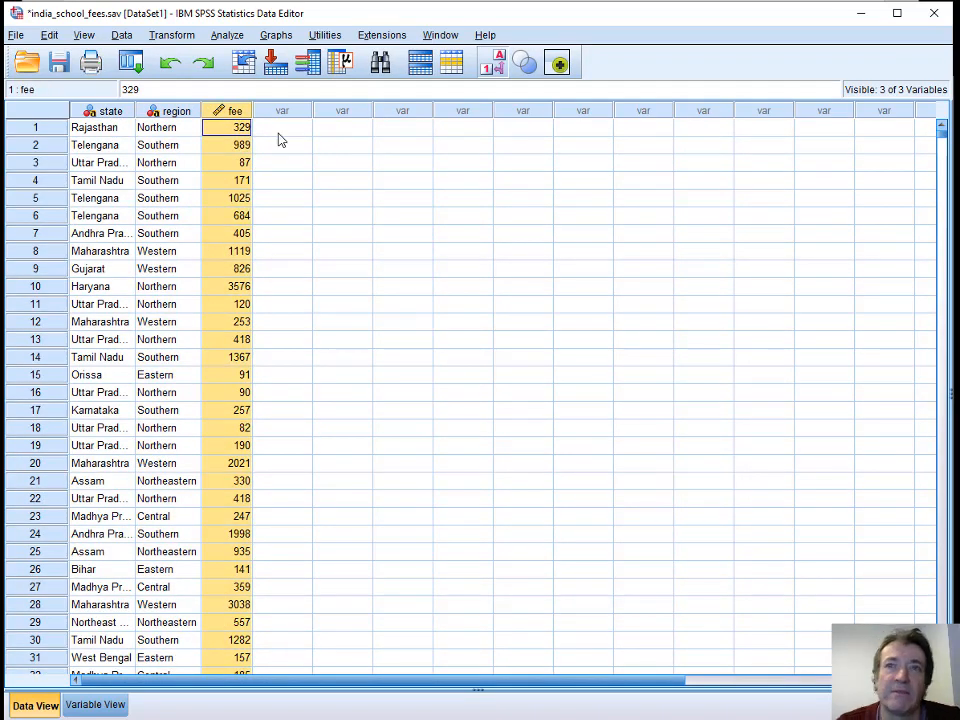
{"action": "mouse_move", "coordinate": [572, 240]}
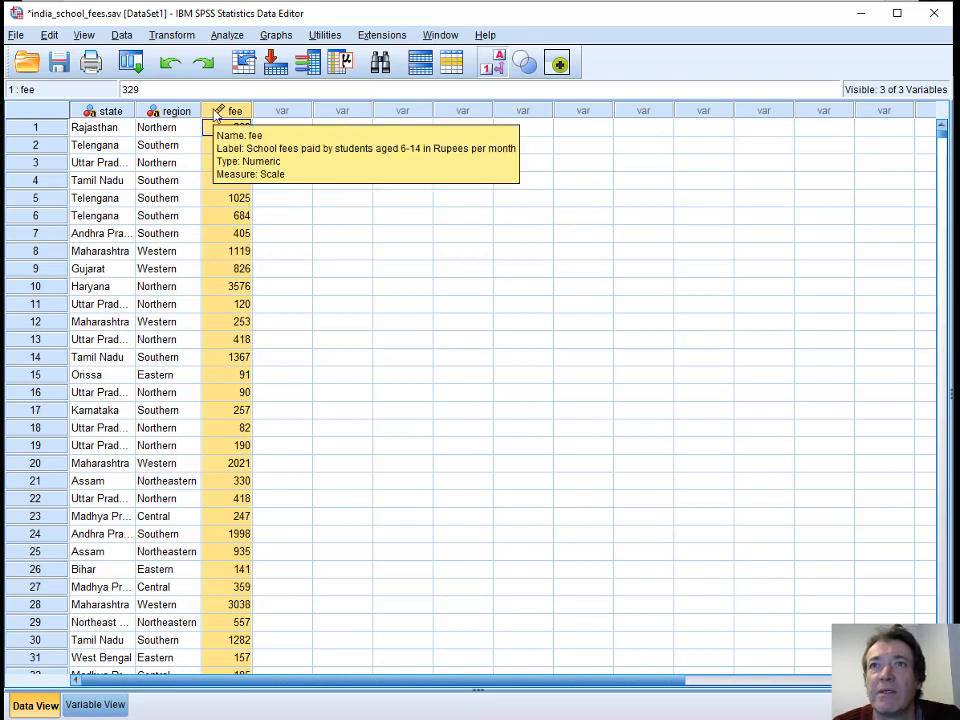
{"action": "mouse_move", "coordinate": [176, 110]}
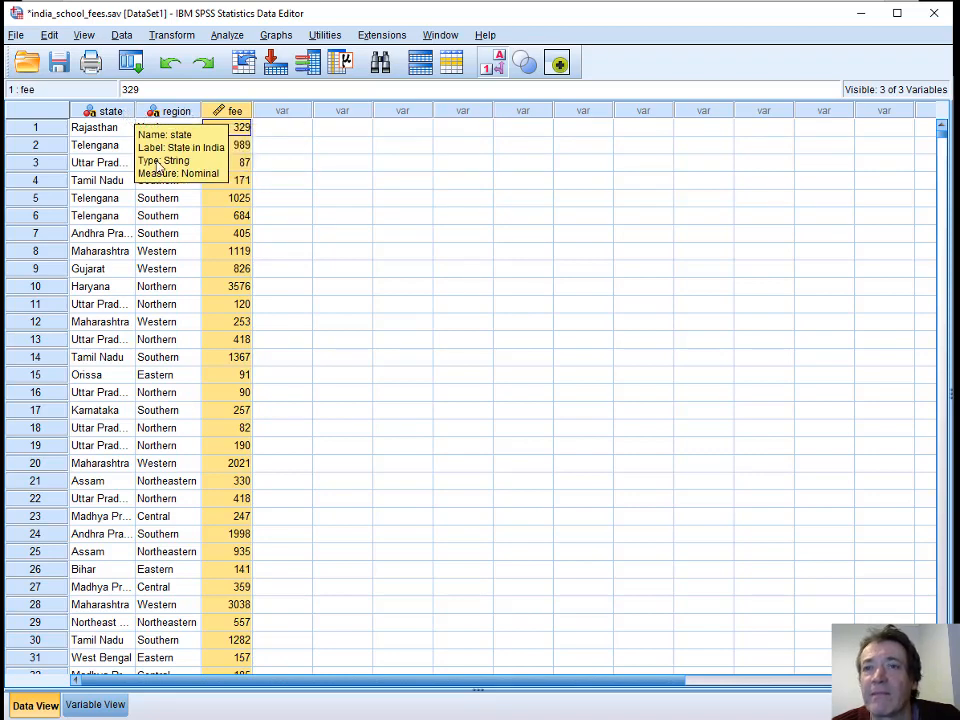
{"action": "left_click", "coordinate": [96, 704]}
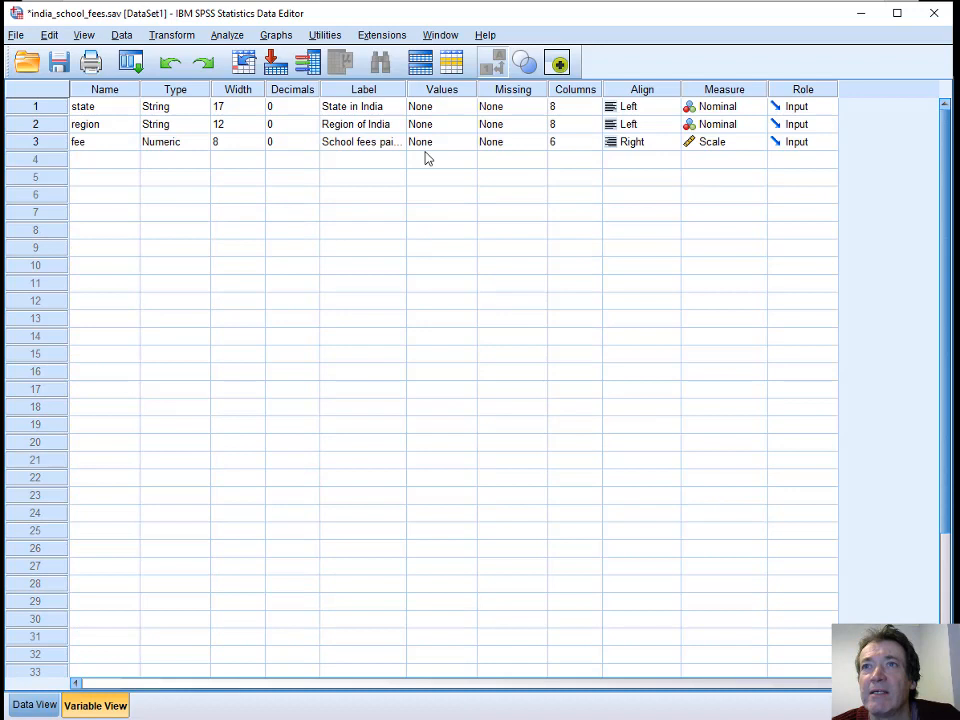
{"action": "left_click", "coordinate": [360, 106]}
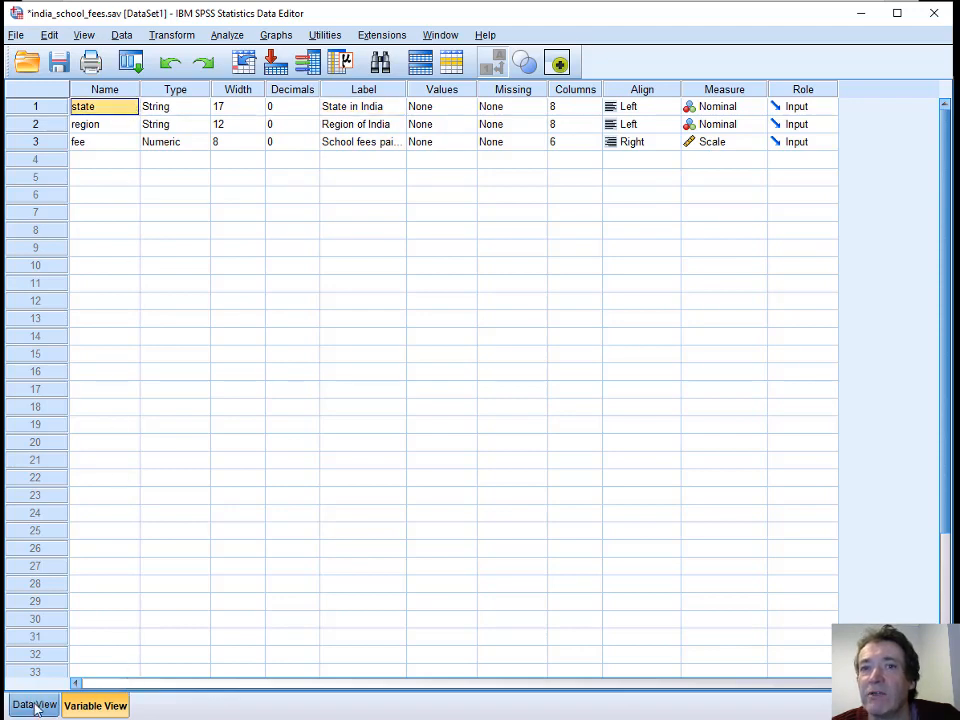
{"action": "left_click", "coordinate": [32, 704]}
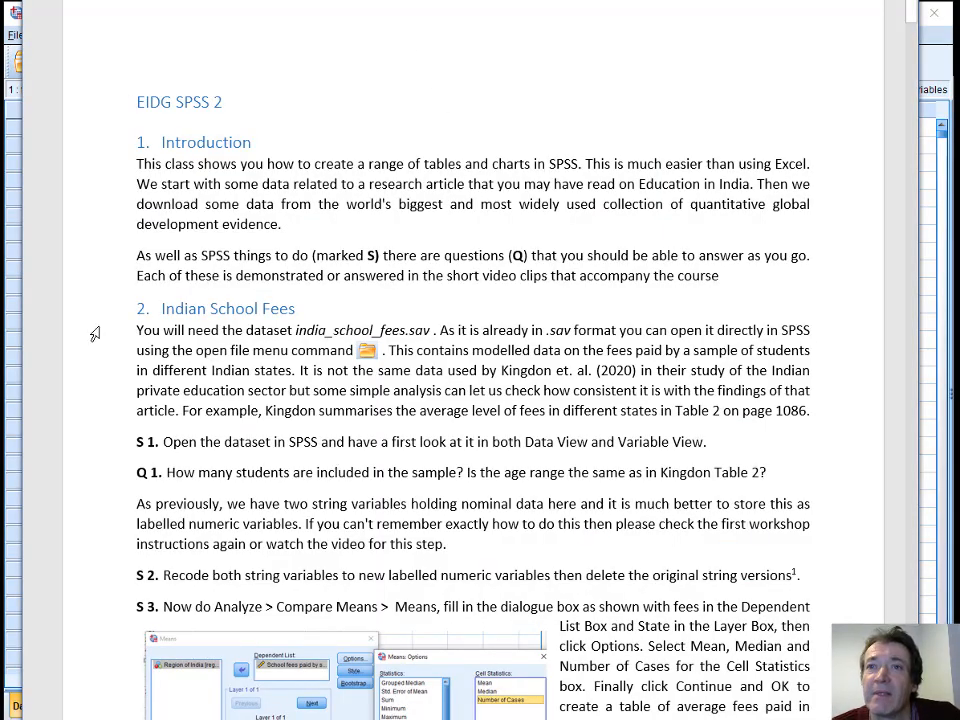
{"action": "mouse_move", "coordinate": [464, 464]}
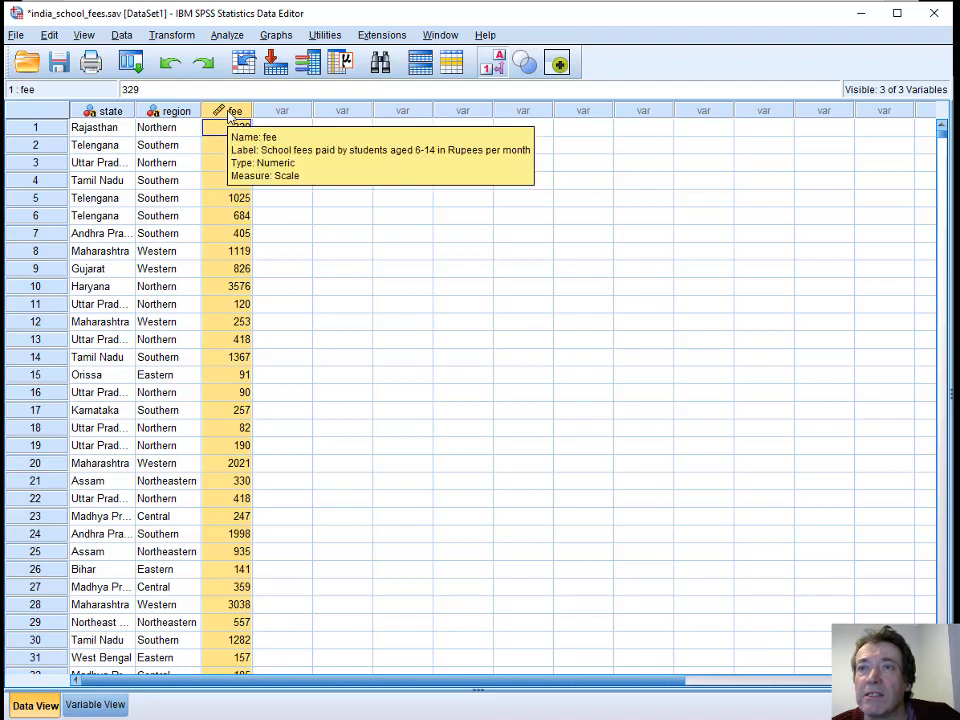
{"action": "mouse_move", "coordinate": [798, 212]}
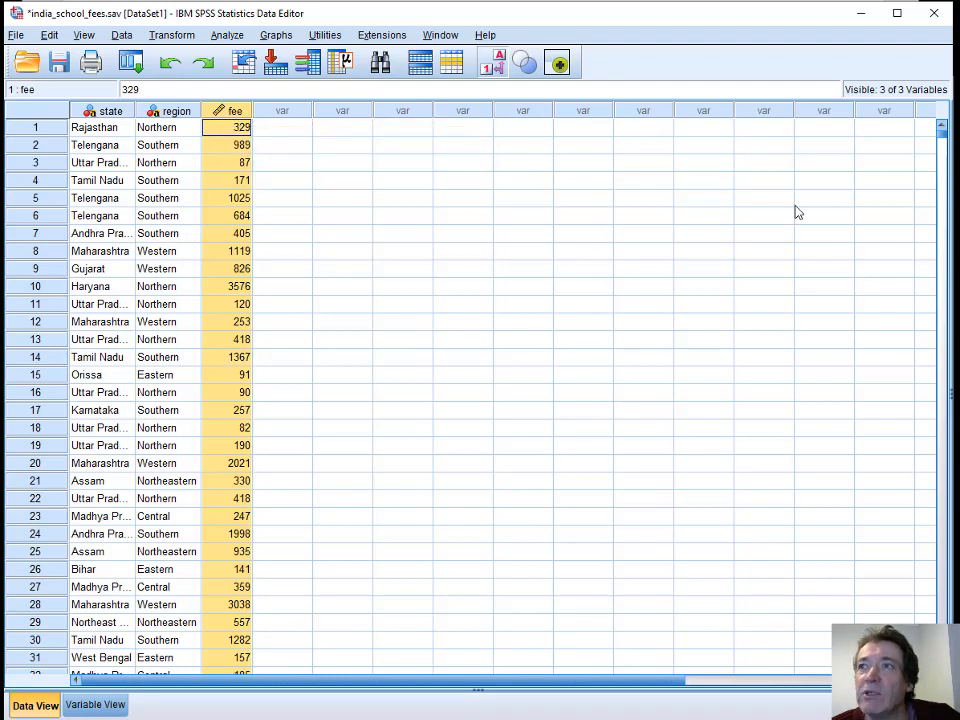
{"action": "scroll", "scroll_direction": "down", "scroll_amount": 3}
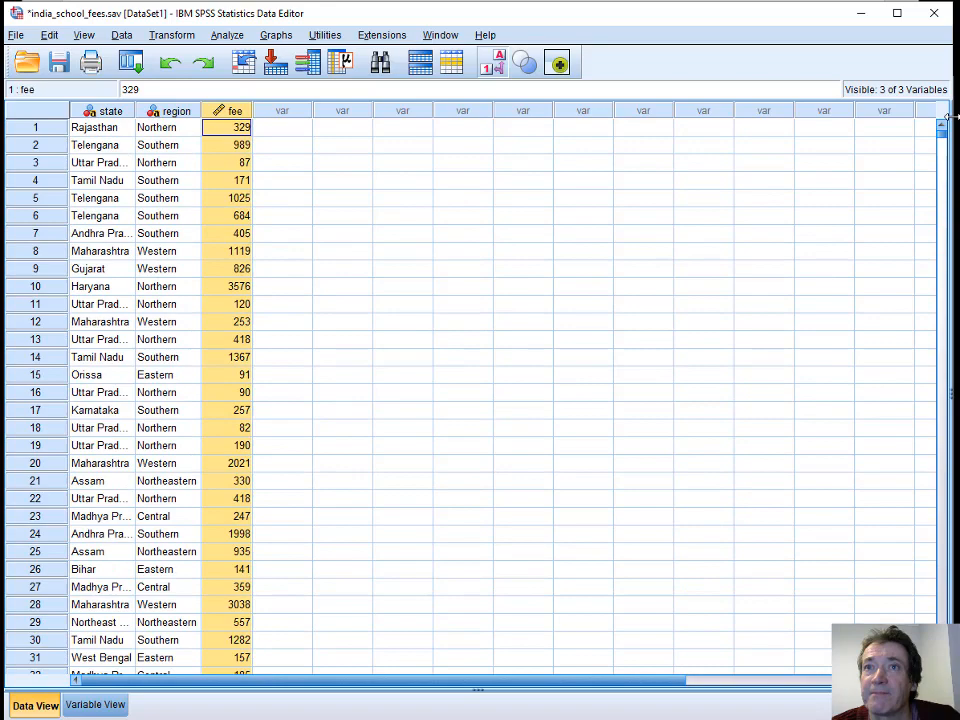
{"action": "left_click", "coordinate": [96, 128]}
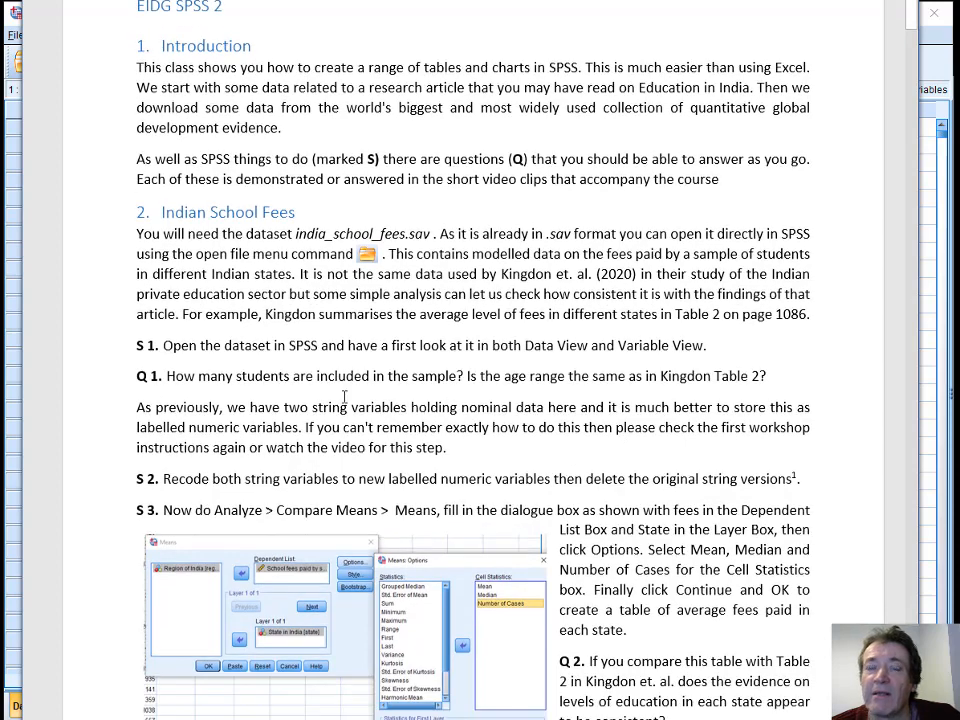
{"action": "scroll", "scroll_direction": "down", "scroll_amount": 3}
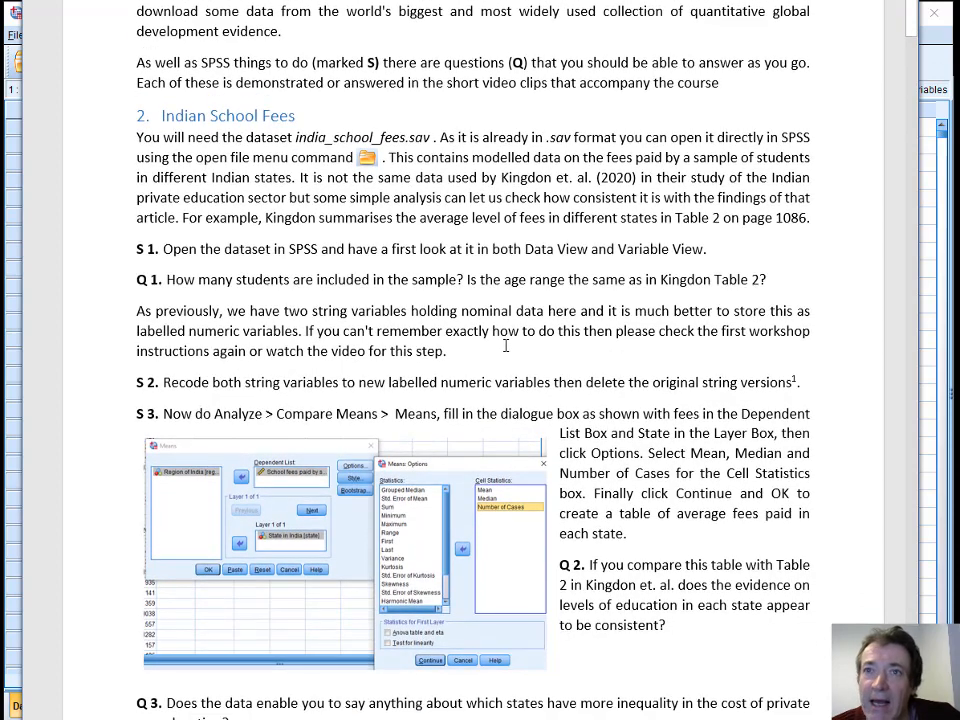
{"action": "scroll", "scroll_direction": "down", "scroll_amount": 3}
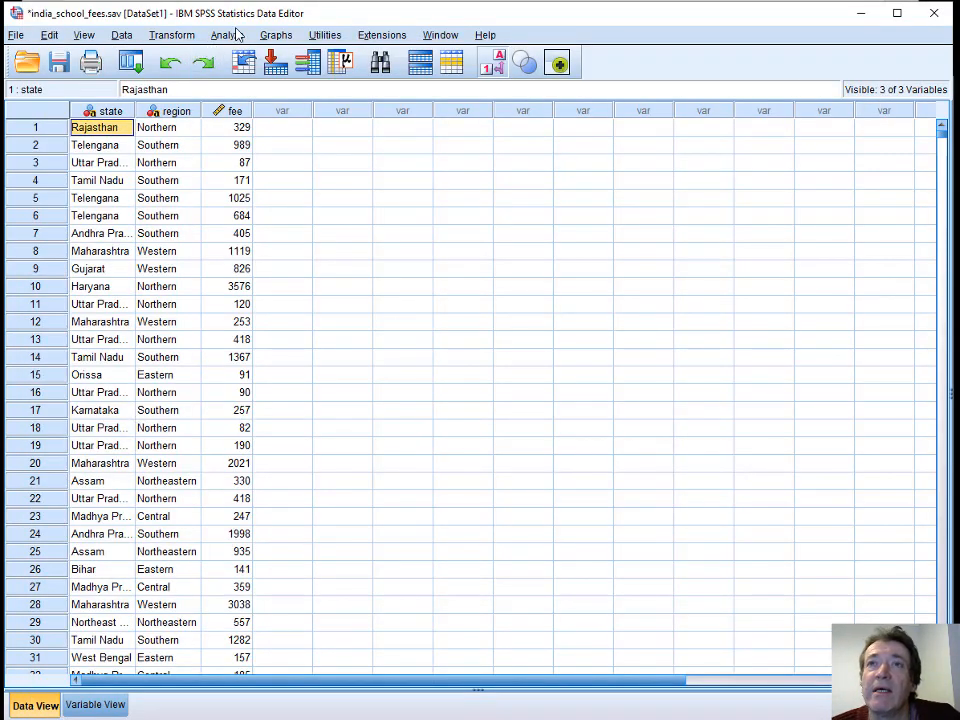
Start an Automatic Recode with State and Region selected, then cancel it to rename first
{"action": "left_click", "coordinate": [172, 34]}
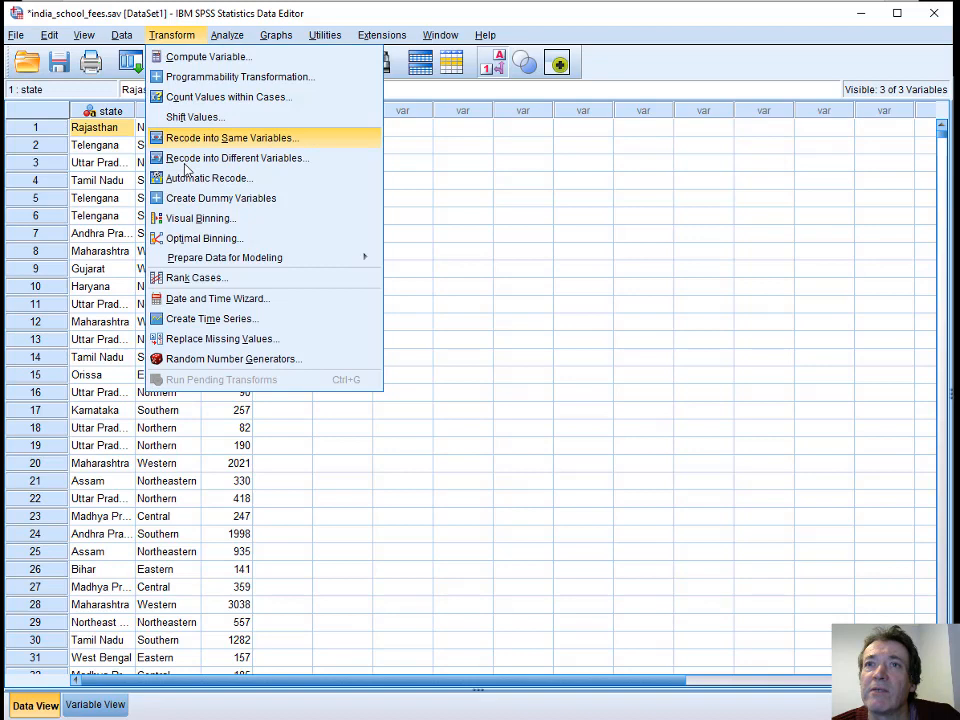
{"action": "left_click", "coordinate": [208, 178]}
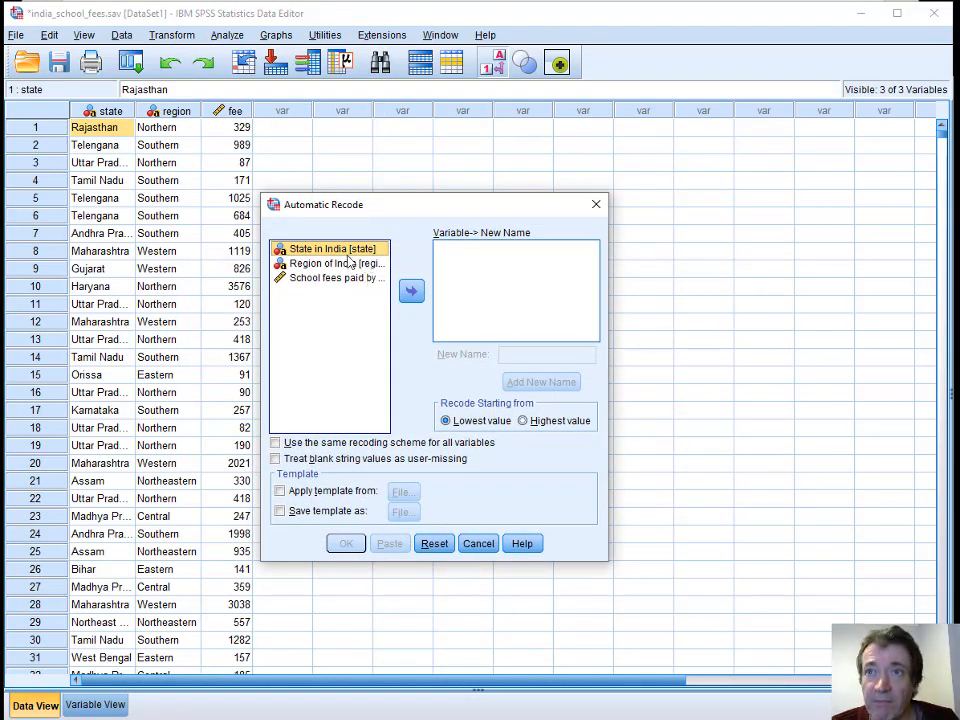
{"action": "left_click", "coordinate": [336, 262]}
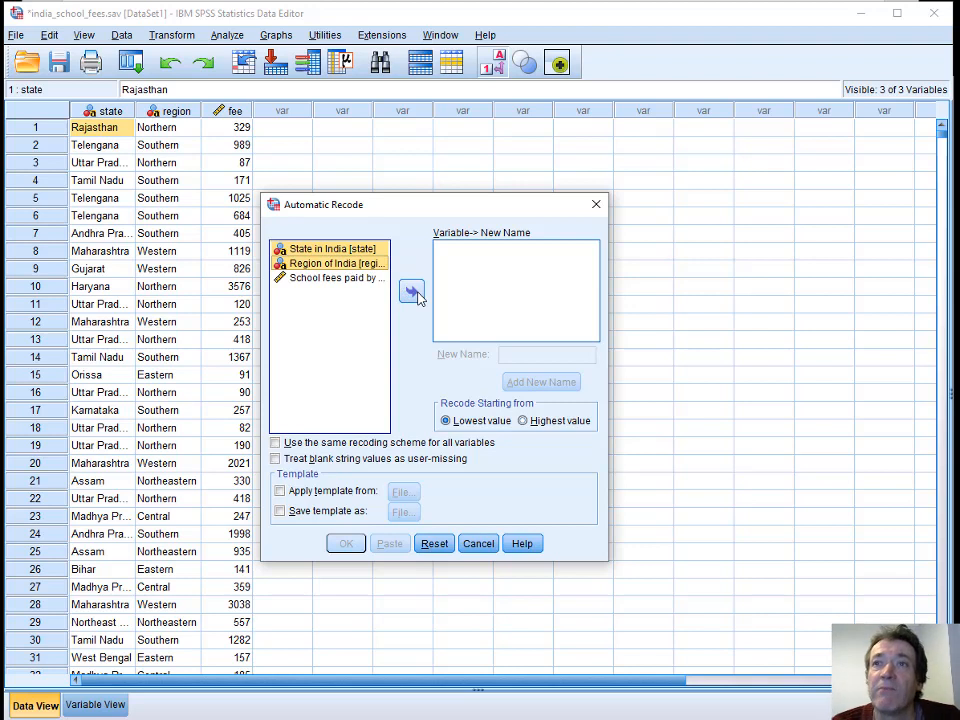
{"action": "left_click", "coordinate": [412, 292]}
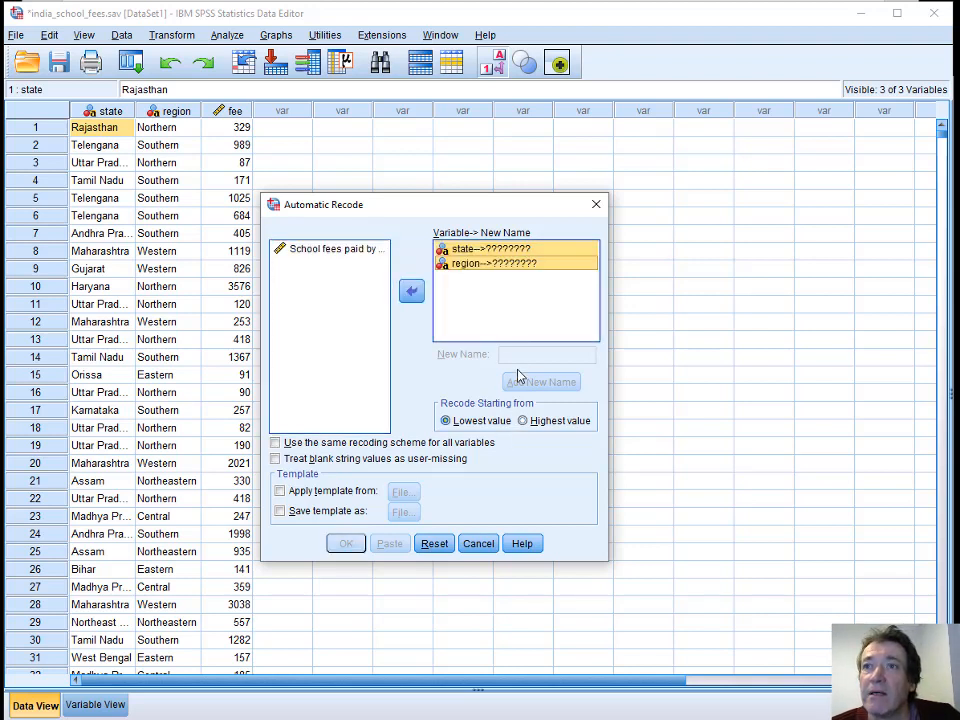
{"action": "left_click", "coordinate": [490, 248]}
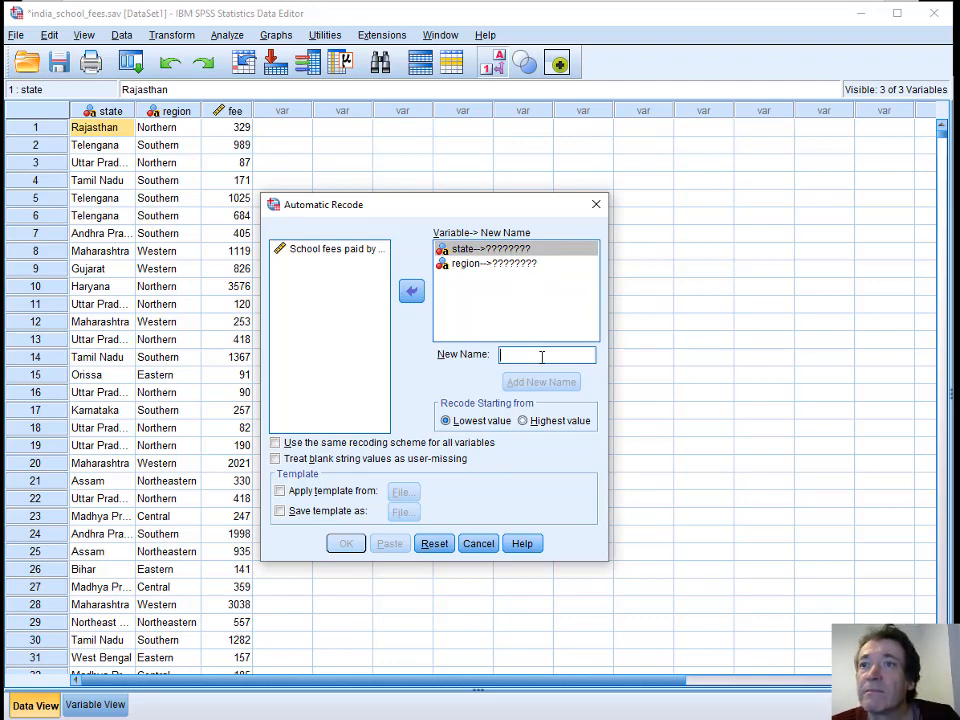
{"action": "left_click", "coordinate": [476, 544]}
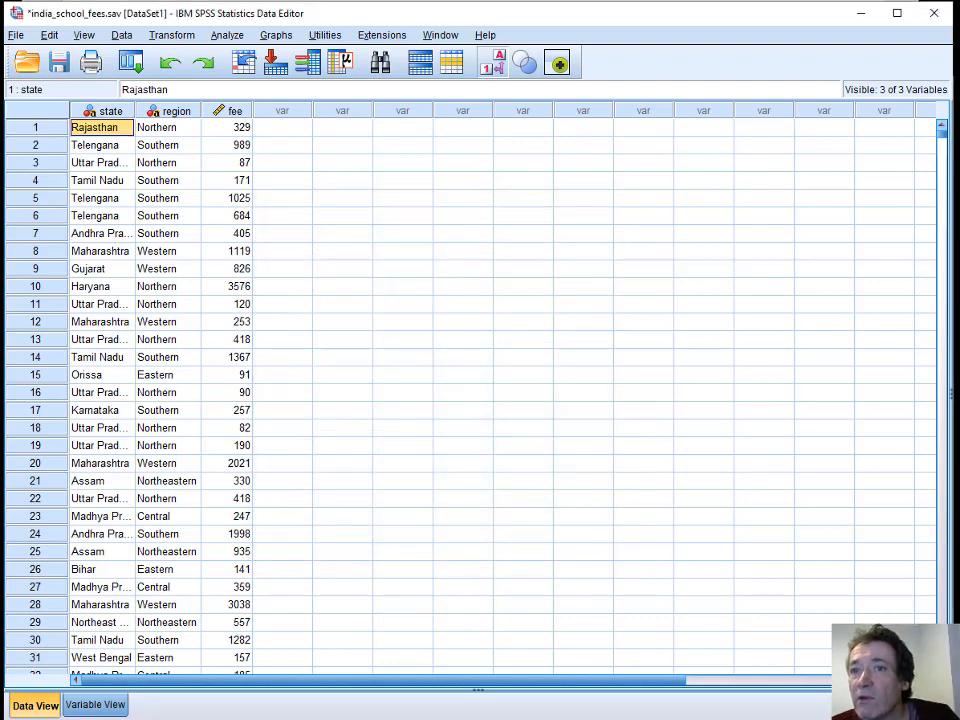
Rename the string variables state to state_st and region to region_st
{"action": "left_click", "coordinate": [94, 704]}
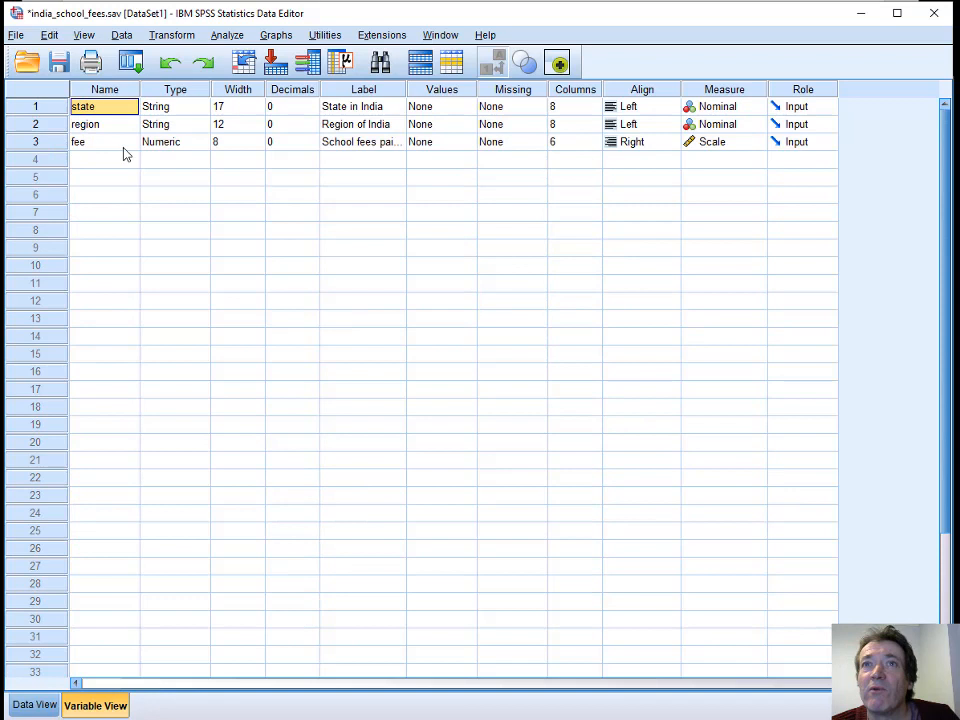
{"action": "double_click", "coordinate": [84, 106]}
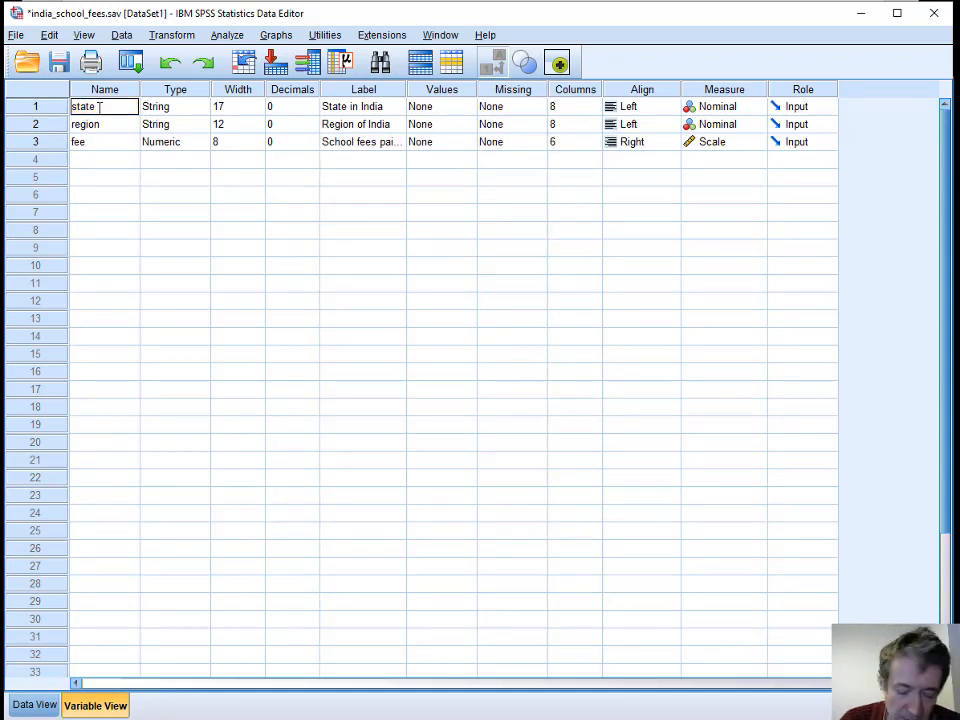
{"action": "type", "text": "_st"}
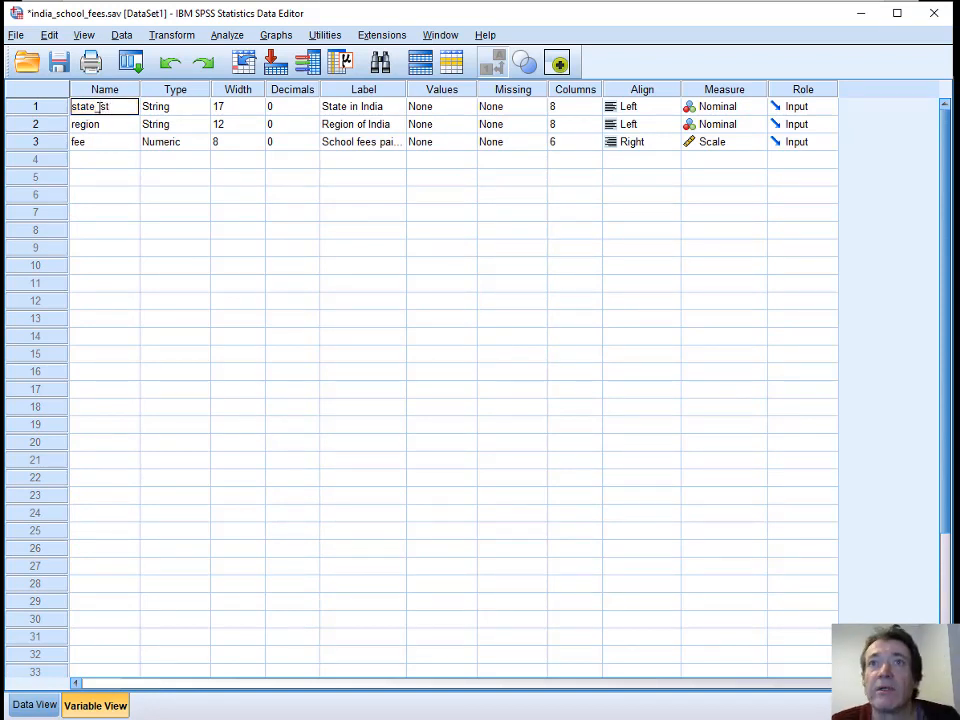
{"action": "left_click", "coordinate": [90, 124]}
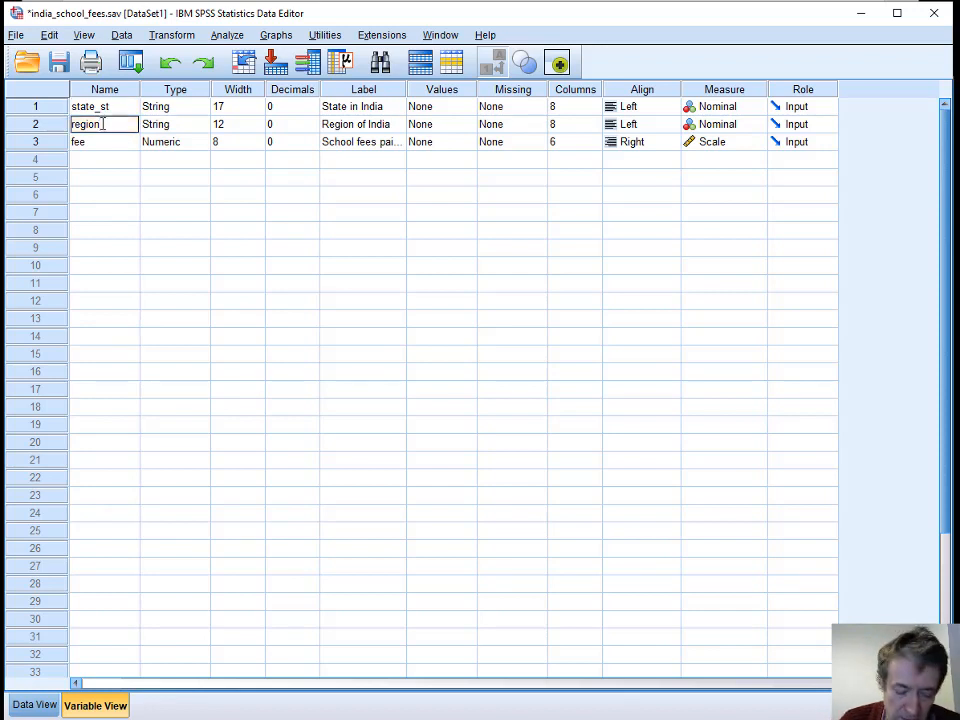
{"action": "type", "text": "_st"}
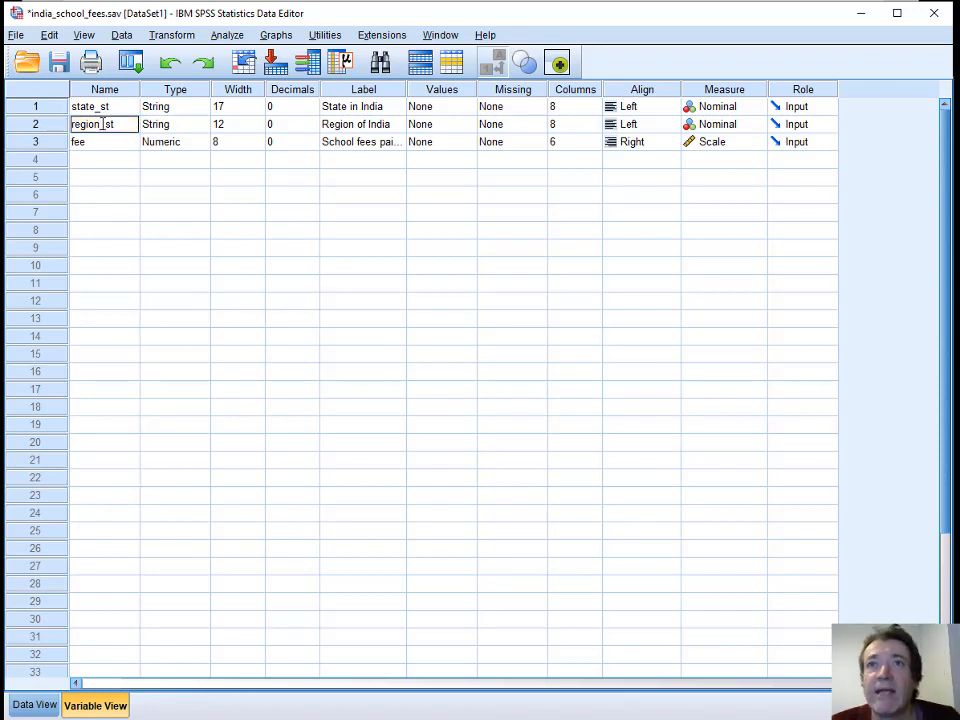
{"action": "left_click", "coordinate": [104, 140]}
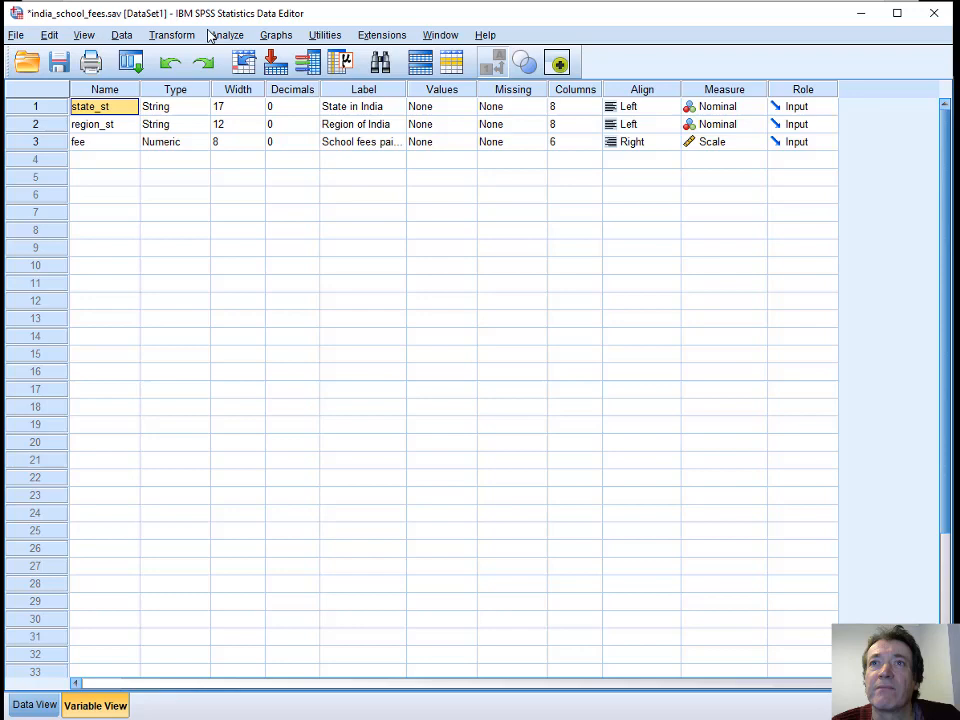
Move state_st and region_st into Automatic Recode and give state_st the new name state
{"action": "left_click", "coordinate": [172, 36]}
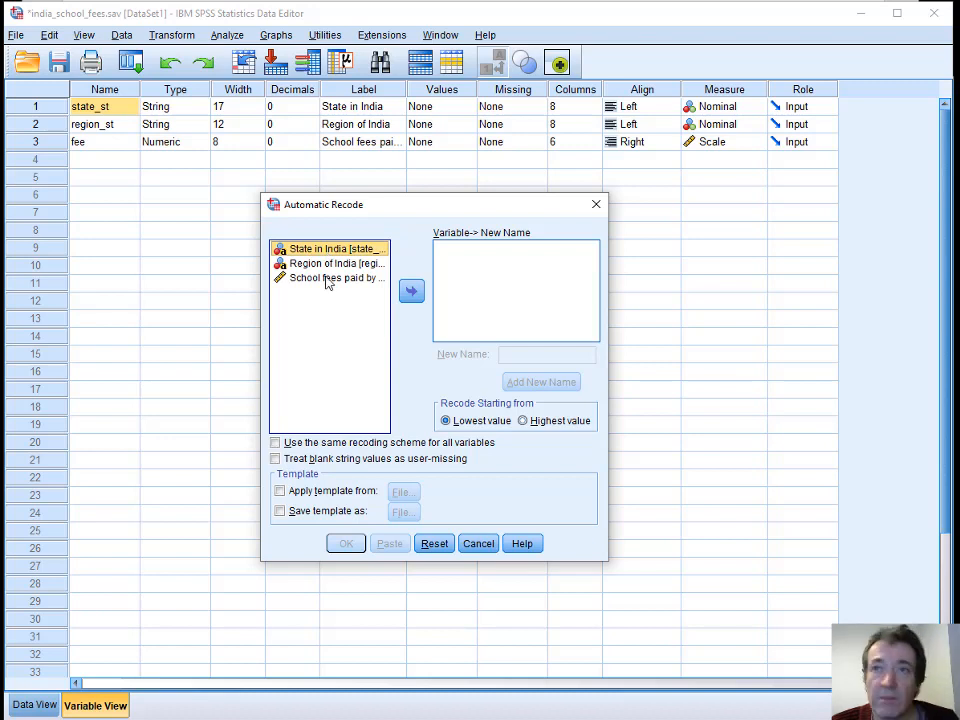
{"action": "left_click", "coordinate": [334, 264]}
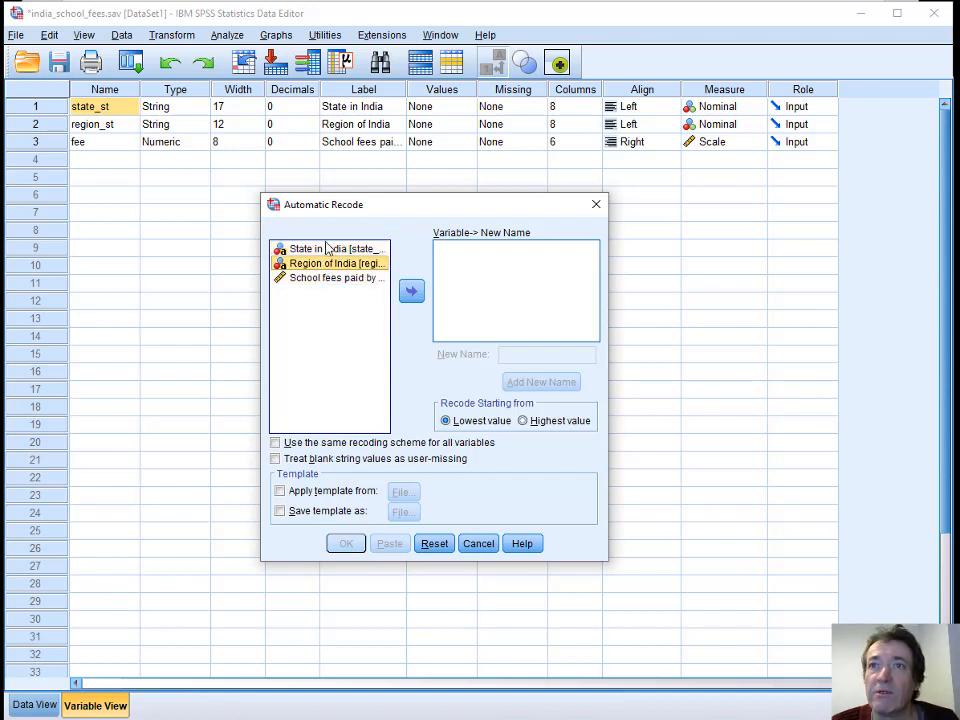
{"action": "left_click", "coordinate": [412, 292]}
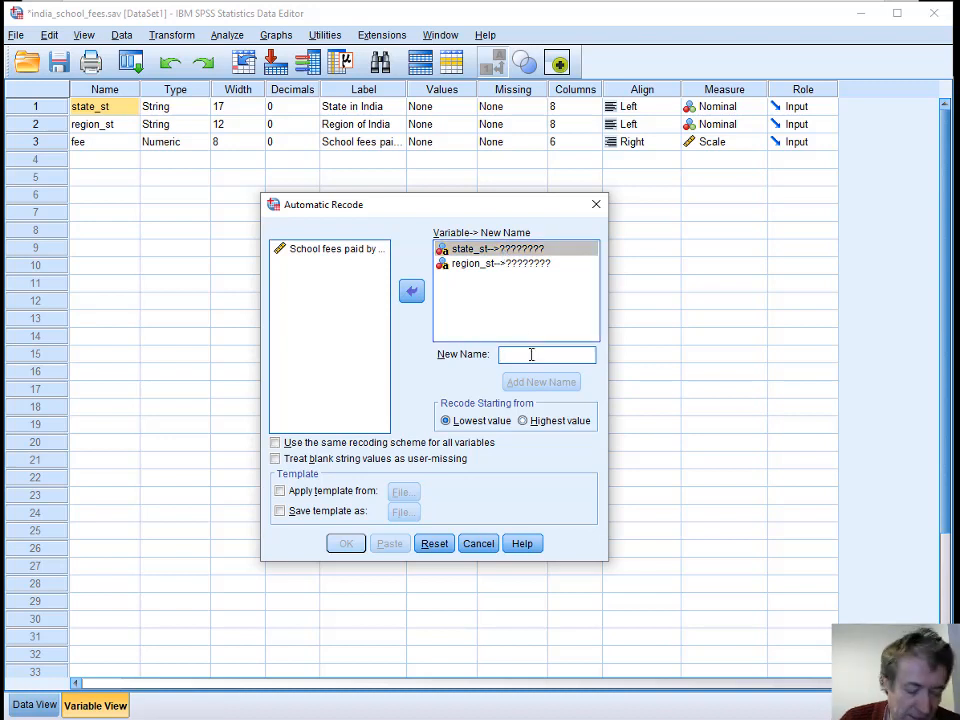
{"action": "type", "text": "stata"}
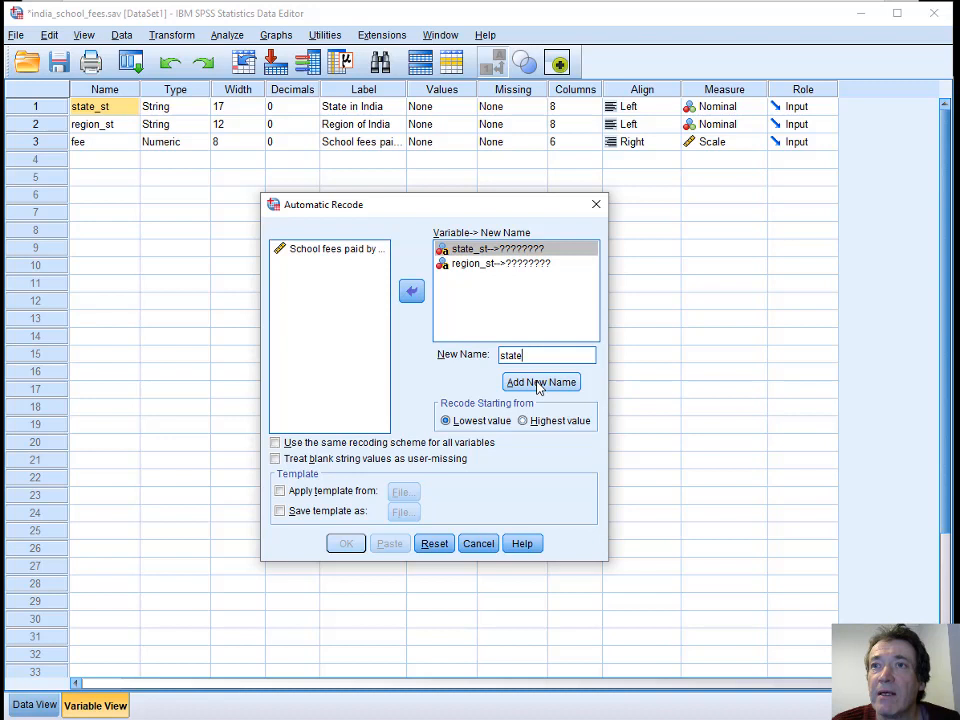
{"action": "left_click", "coordinate": [540, 382]}
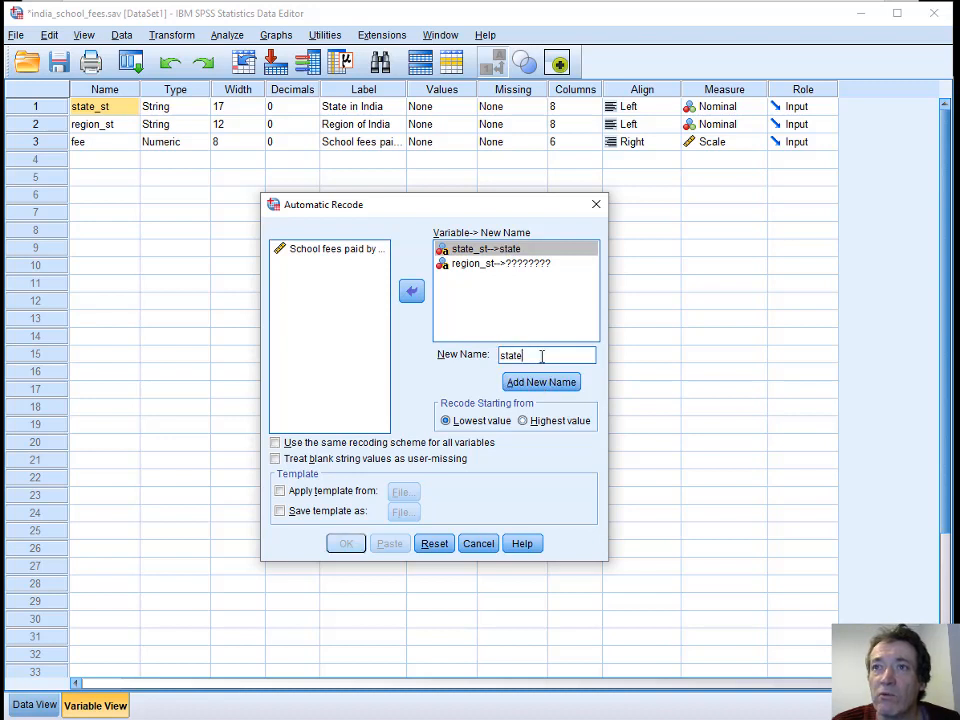
{"action": "type", "text": "regi"}
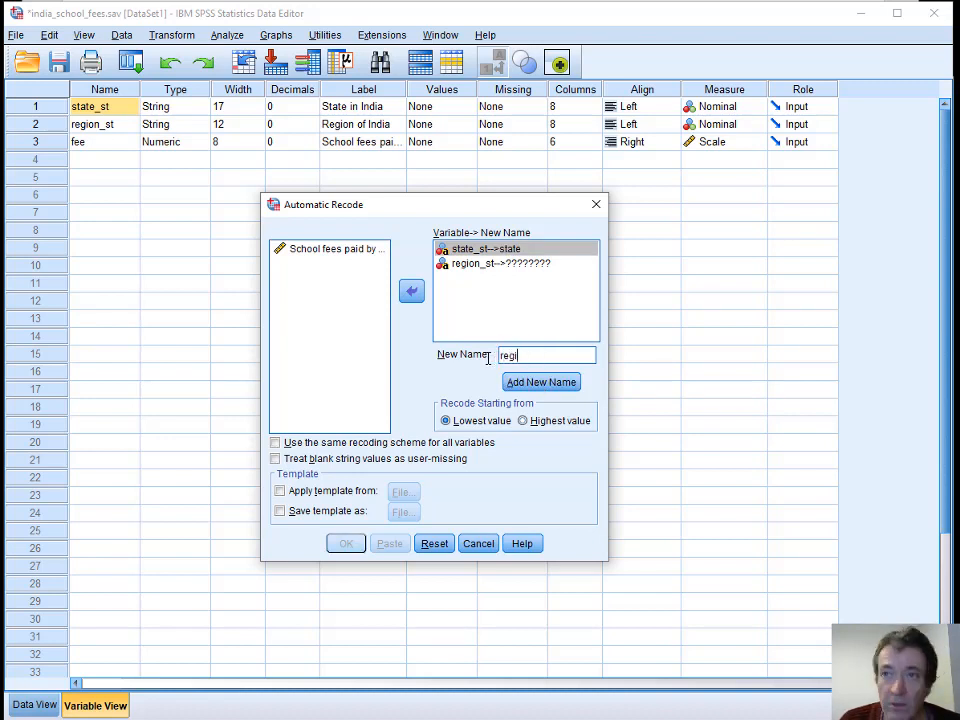
{"action": "left_click", "coordinate": [540, 380]}
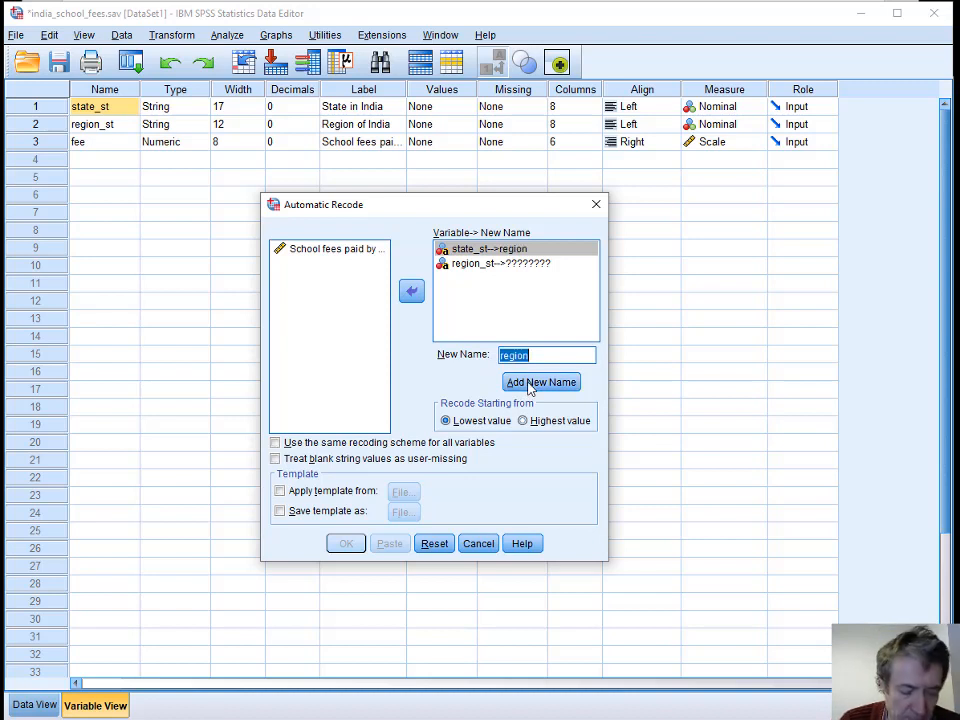
{"action": "type", "text": "stat"}
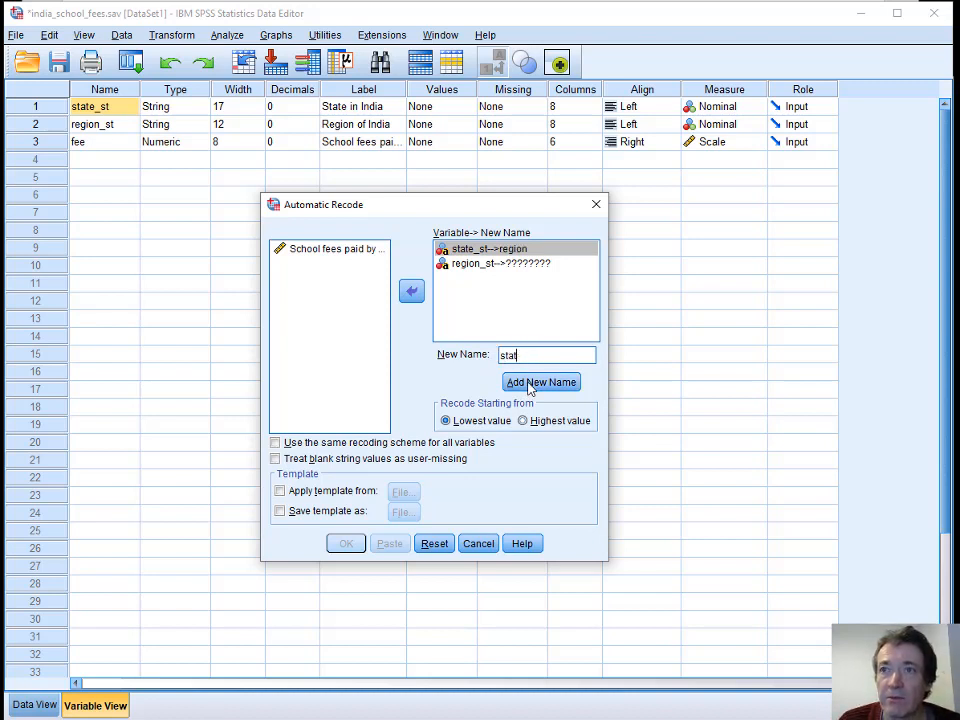
{"action": "left_click", "coordinate": [540, 382]}
{"action": "type", "text": "region"}
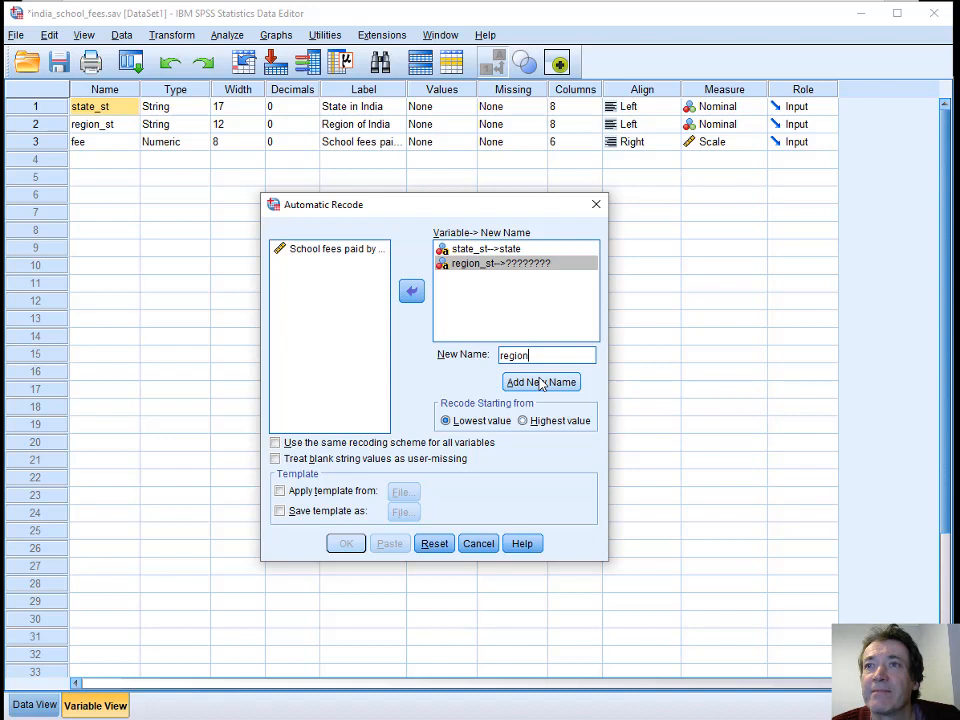
Give region_st the new name region and run the automatic recode
{"action": "left_click", "coordinate": [540, 382]}
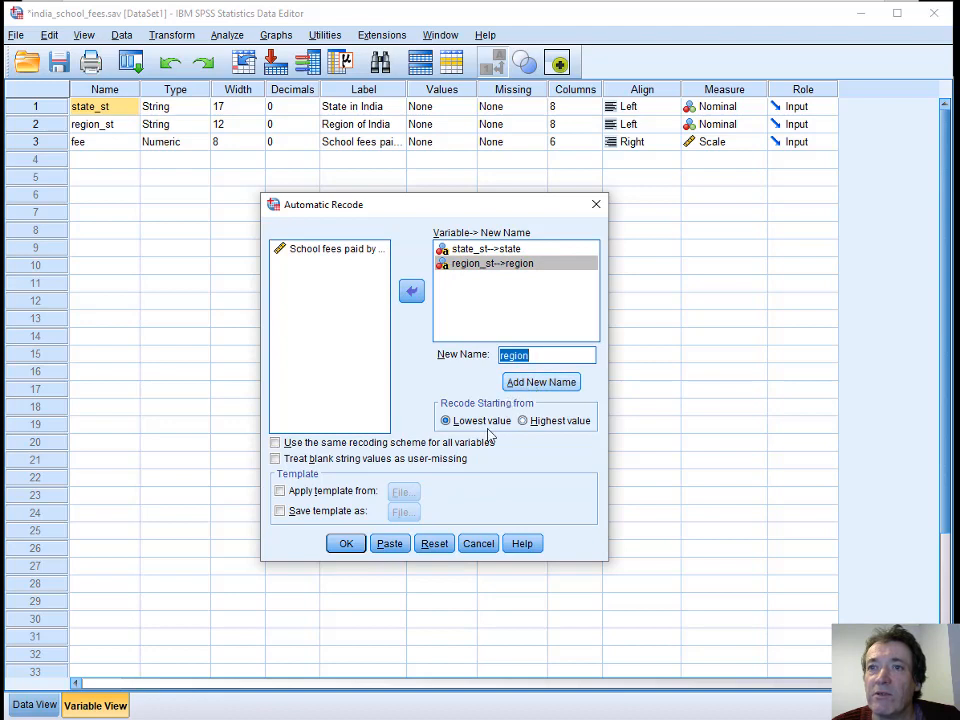
{"action": "left_click", "coordinate": [346, 544]}
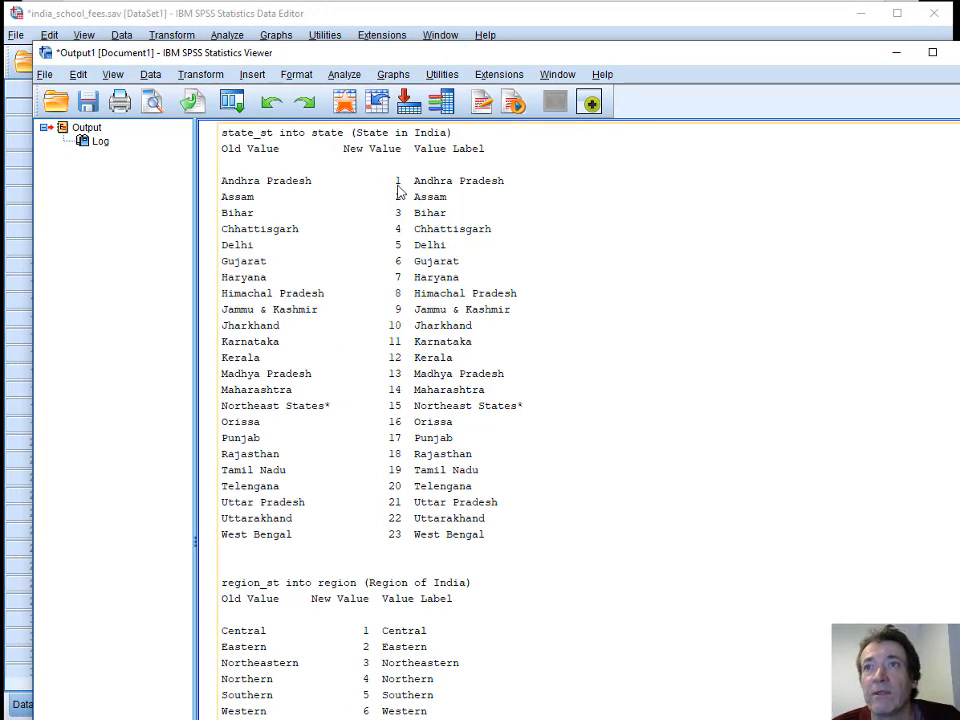
{"action": "mouse_move", "coordinate": [450, 352]}
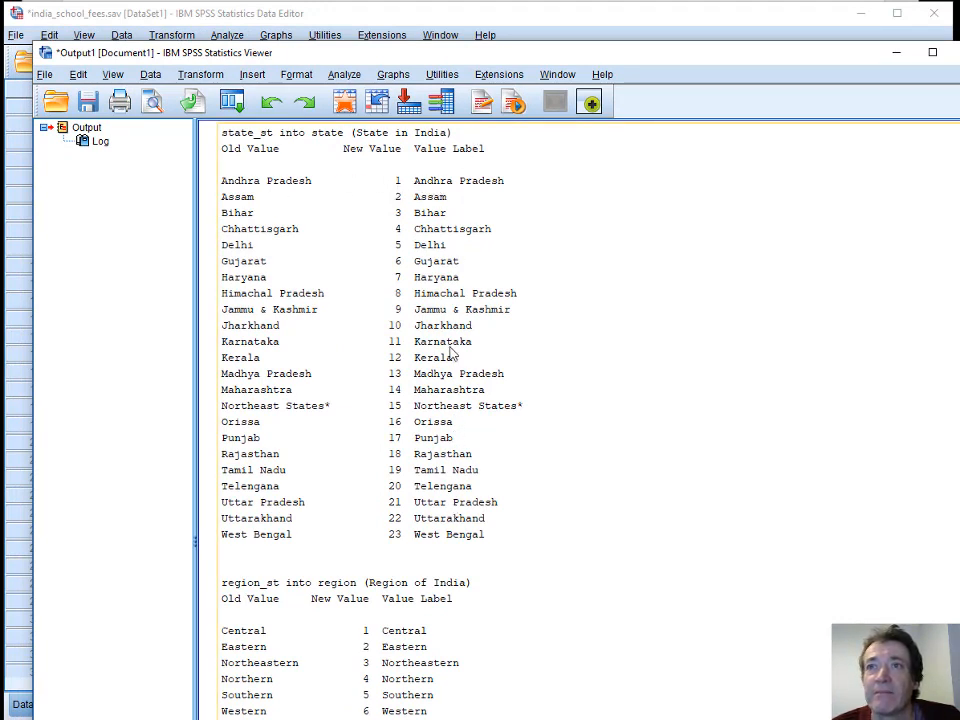
{"action": "mouse_move", "coordinate": [262, 406]}
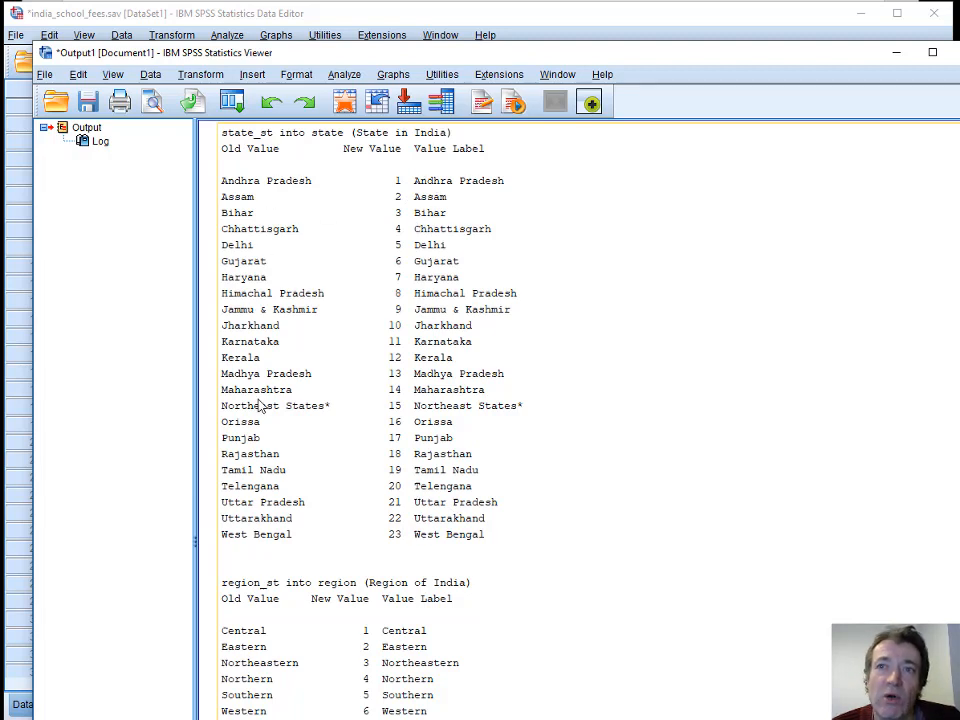
{"action": "mouse_move", "coordinate": [396, 536]}
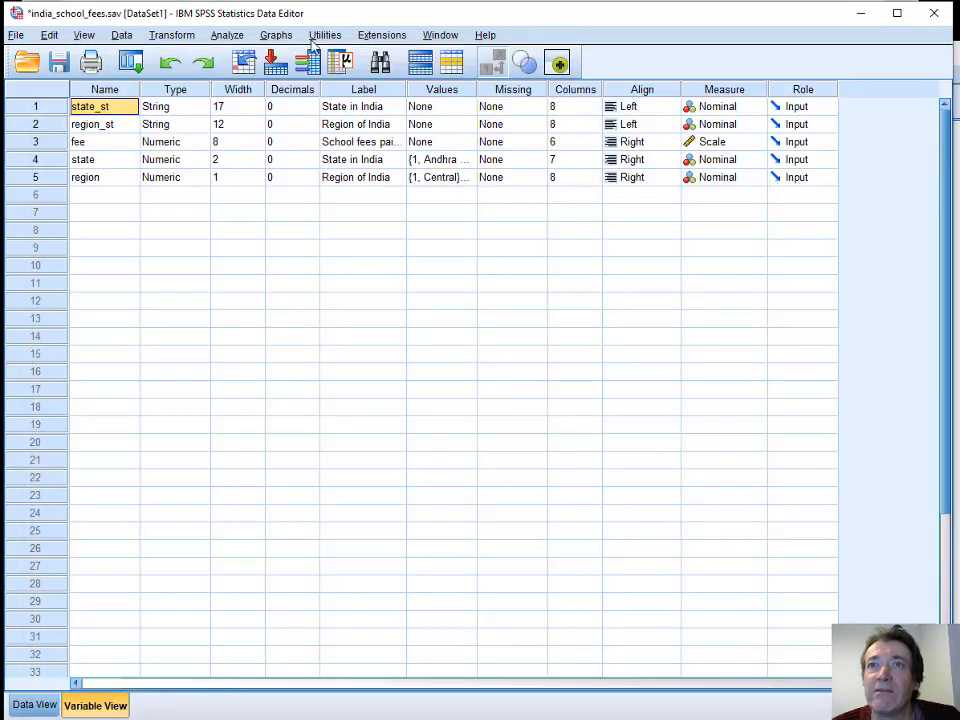
Compare the new coded state and region columns against state_st and region_st, then delete the string variables
{"action": "left_click", "coordinate": [32, 704]}
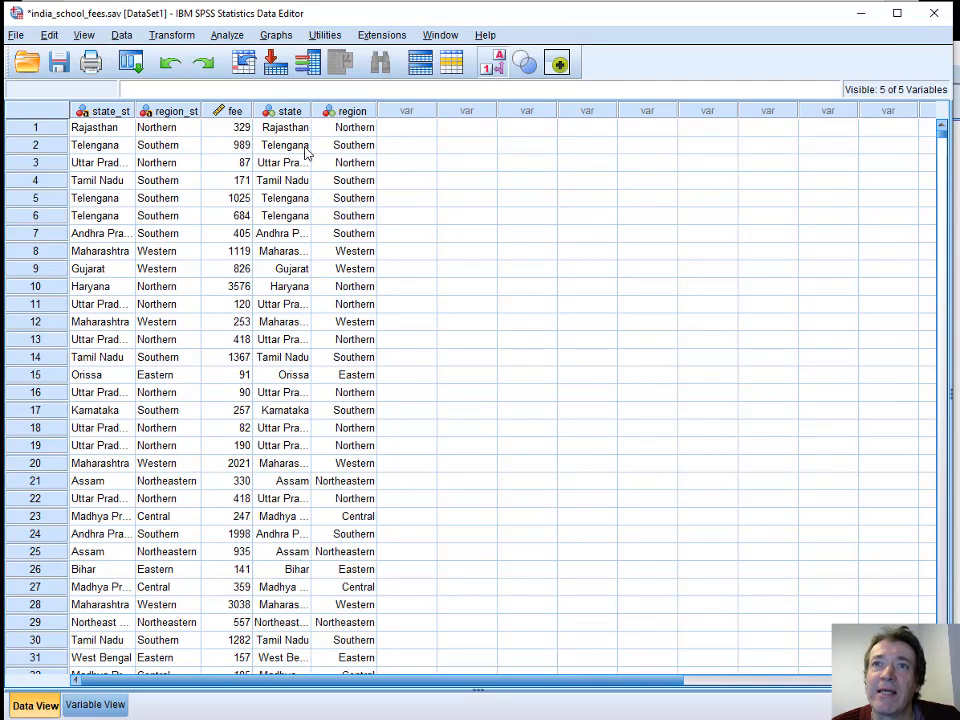
{"action": "left_click", "coordinate": [100, 144]}
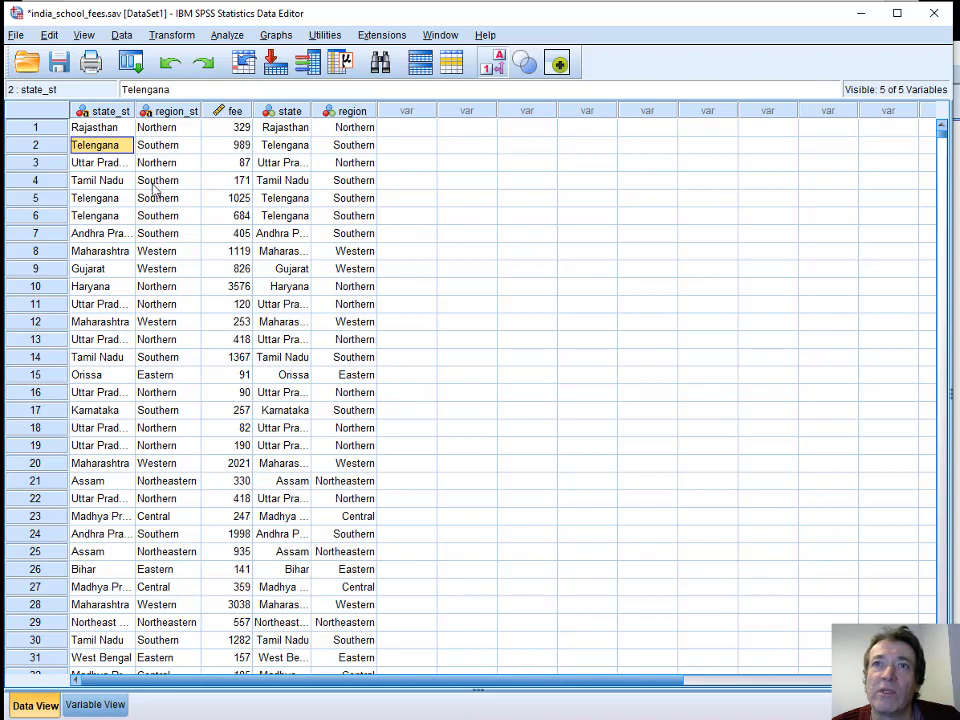
{"action": "left_click", "coordinate": [156, 180]}
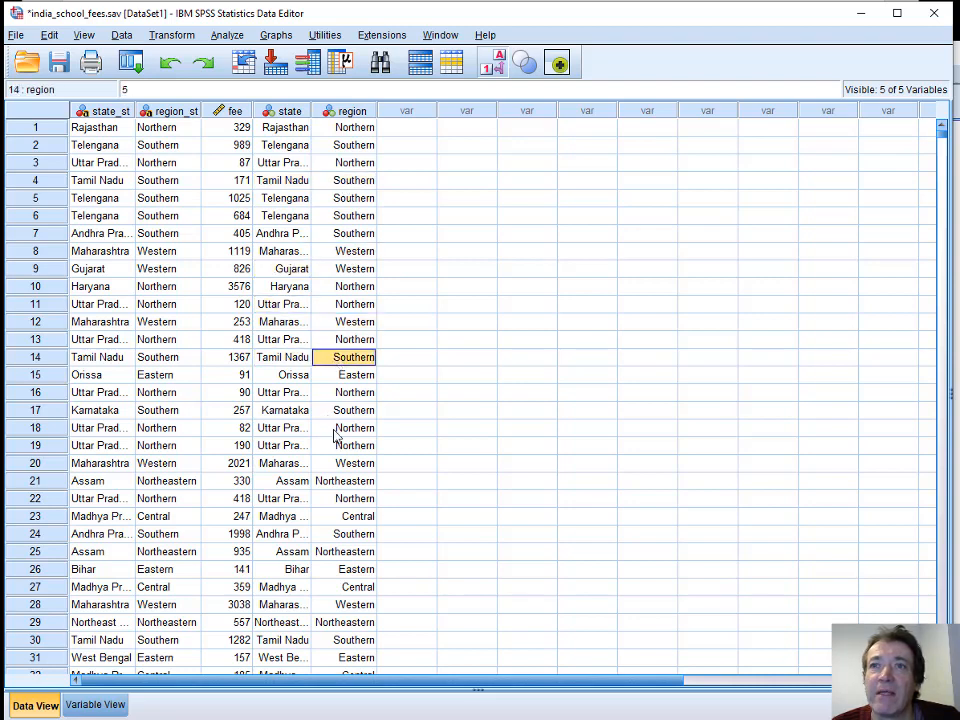
{"action": "left_click", "coordinate": [344, 480]}
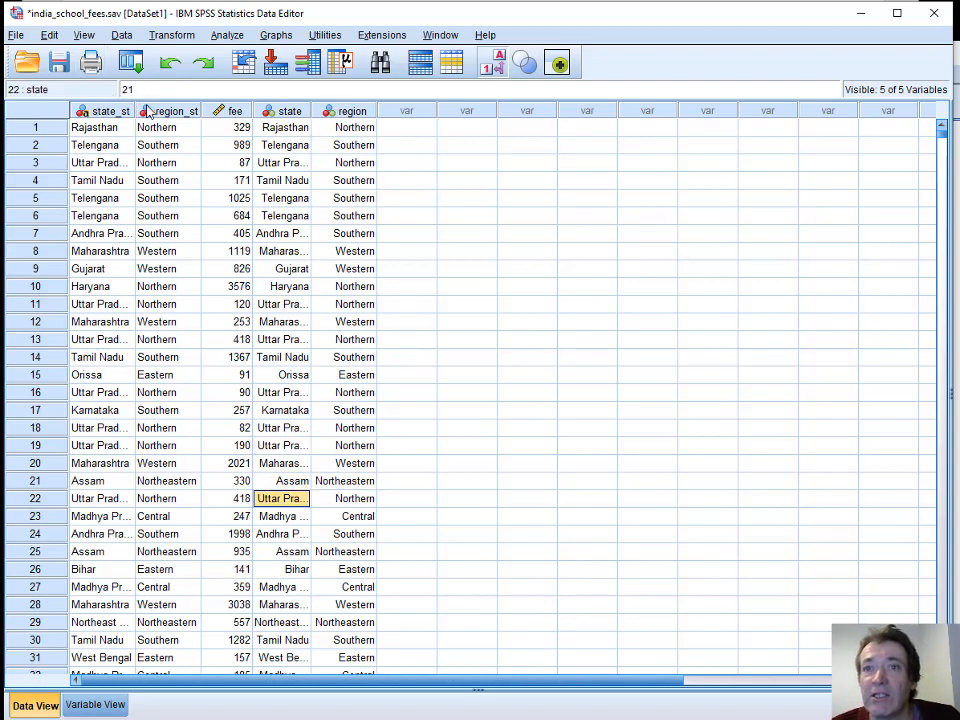
{"action": "left_click", "coordinate": [96, 704]}
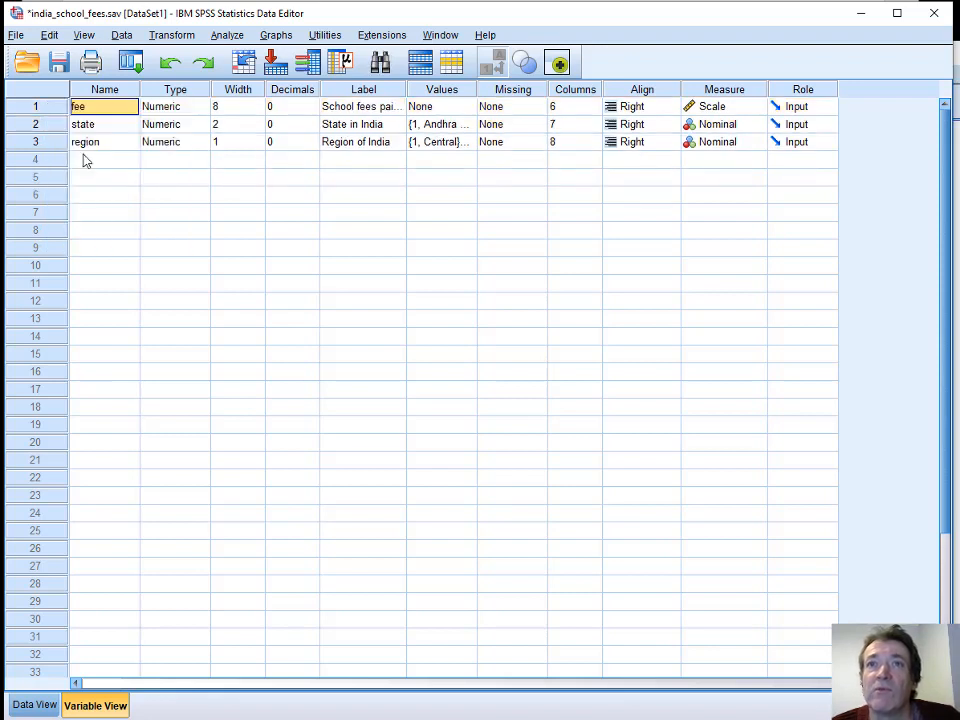
Move fee after region and toggle Value Labels off and on in the data grid
{"action": "left_click", "coordinate": [36, 106]}
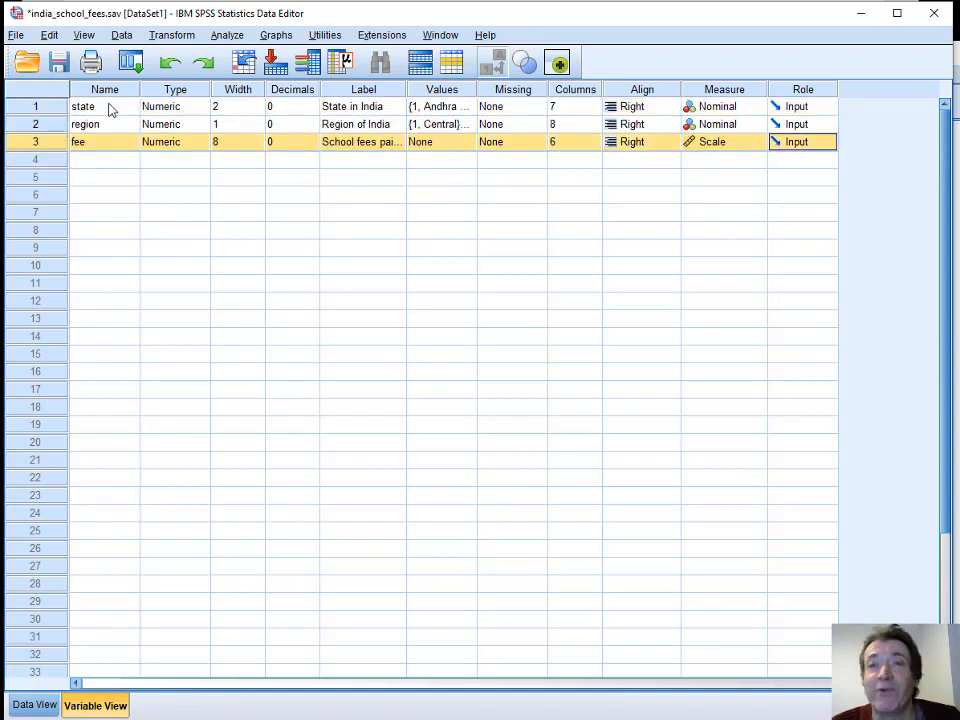
{"action": "left_click", "coordinate": [84, 106]}
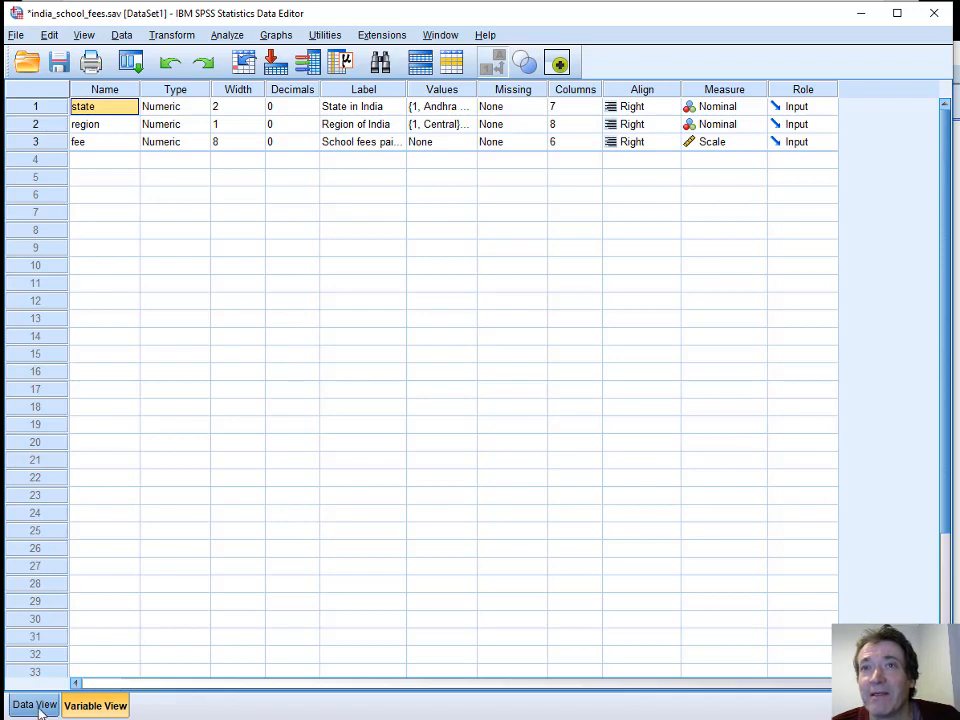
{"action": "left_click", "coordinate": [32, 704]}
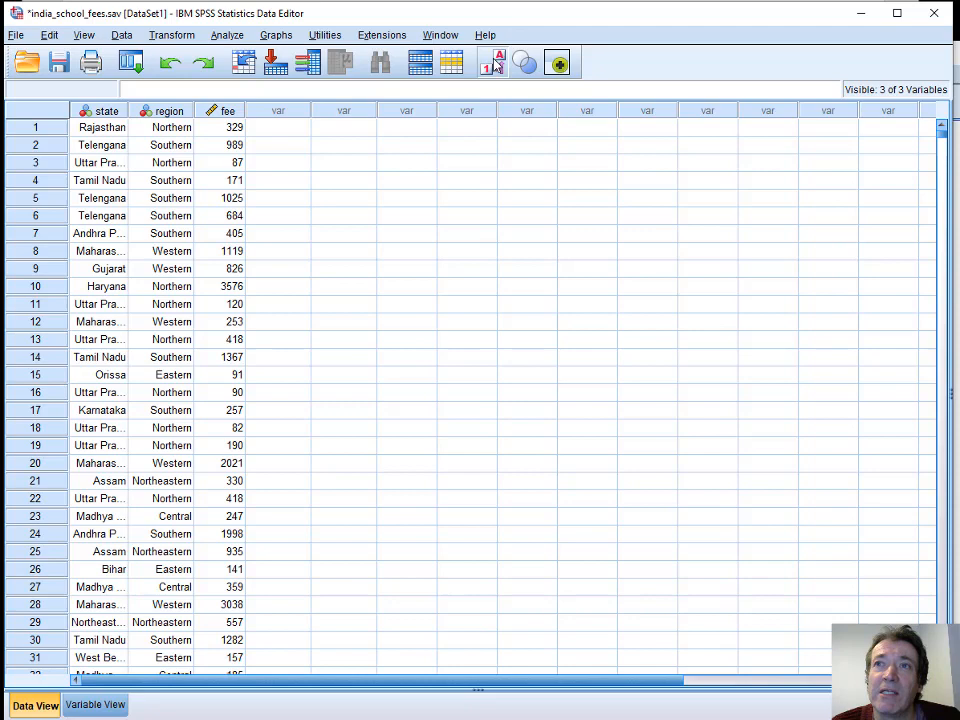
{"action": "left_click", "coordinate": [496, 62]}
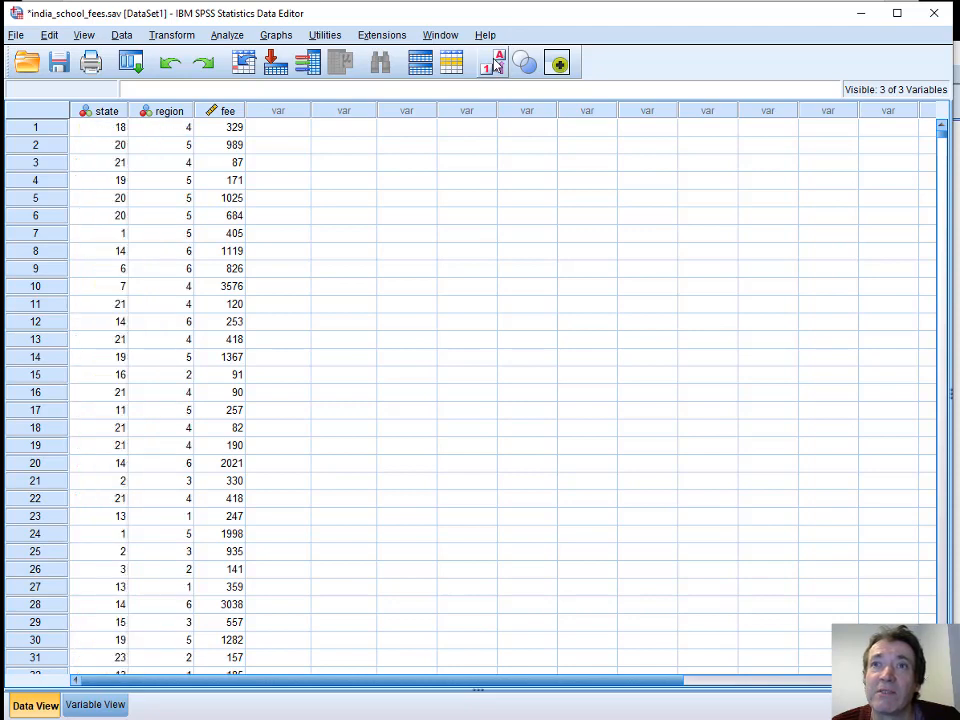
{"action": "left_click", "coordinate": [496, 62]}
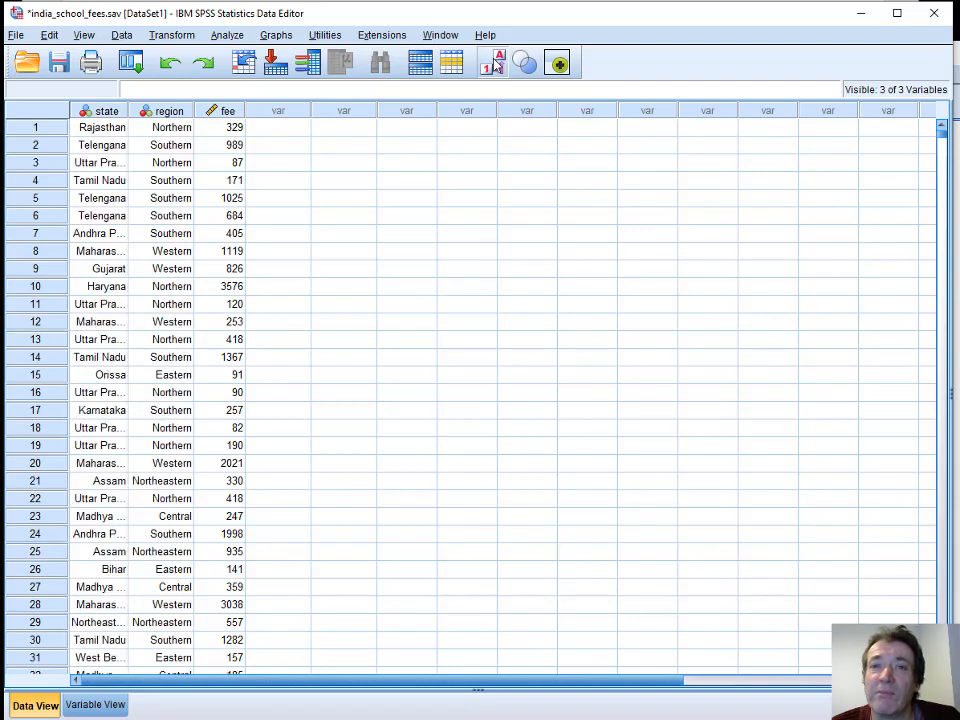